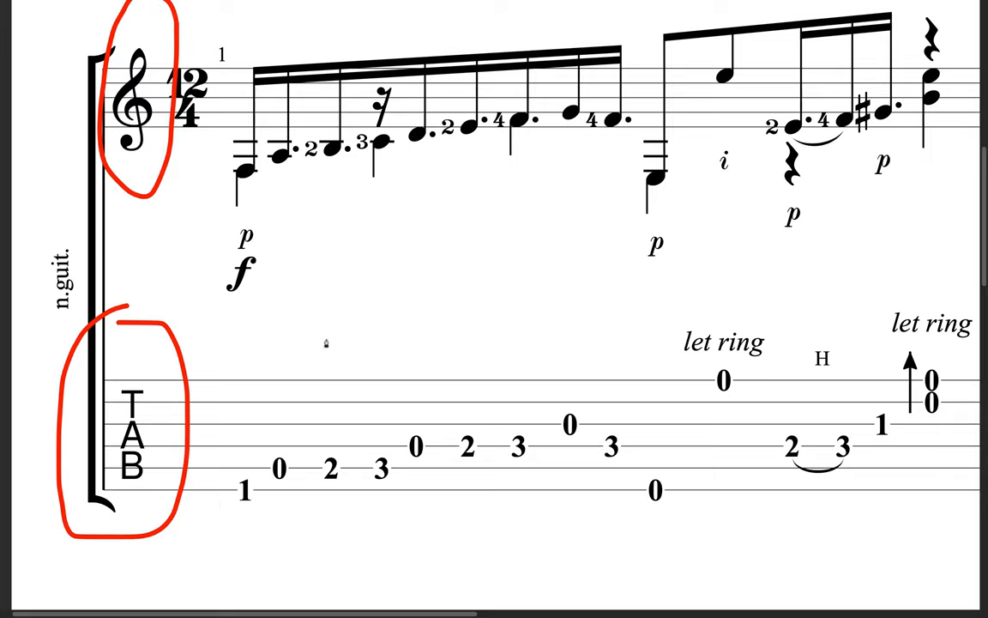
{"action": "mouse_move", "coordinate": [278, 398]}
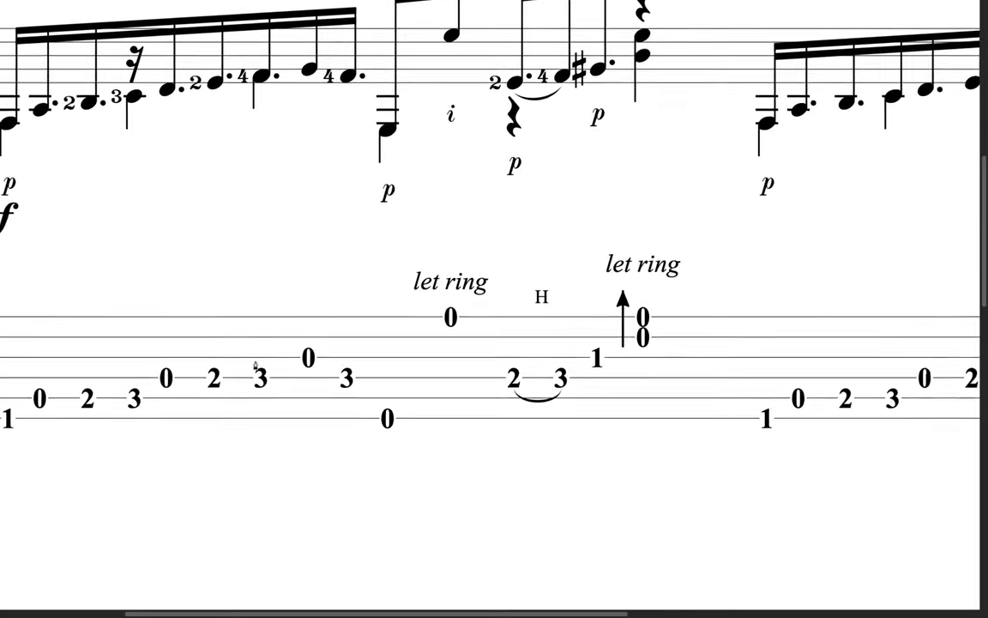
Step: Zoom out to the full score page before marking the first three tab notes in red
{"action": "scroll", "scroll_direction": "down", "scroll_amount": 3}
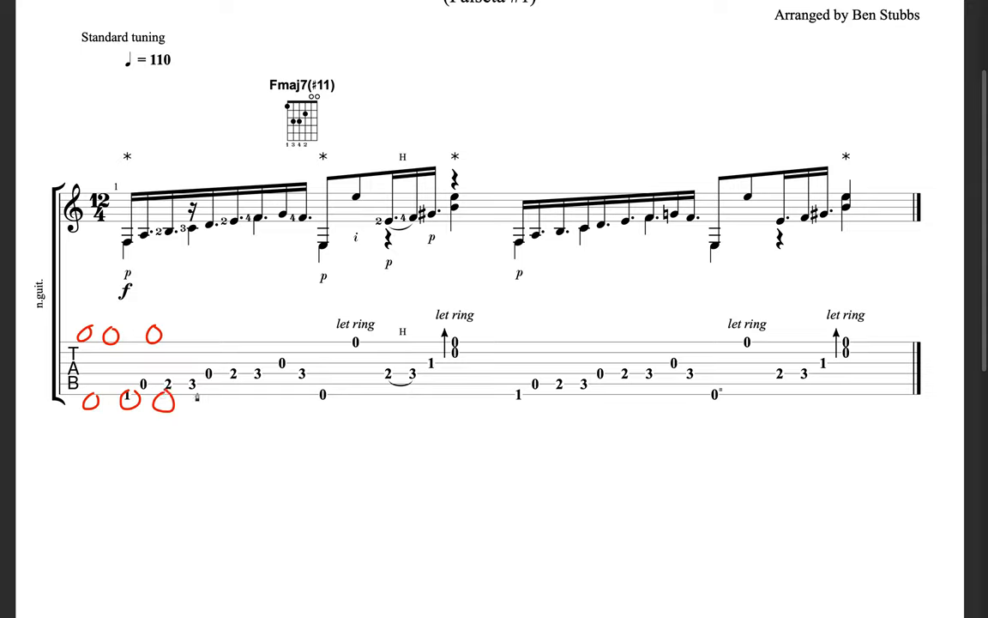
Step: Circle the opening tab digit 1 on the lowest string in red
{"action": "left_click_drag", "start_coordinate": [77, 318], "coordinate": [171, 317]}
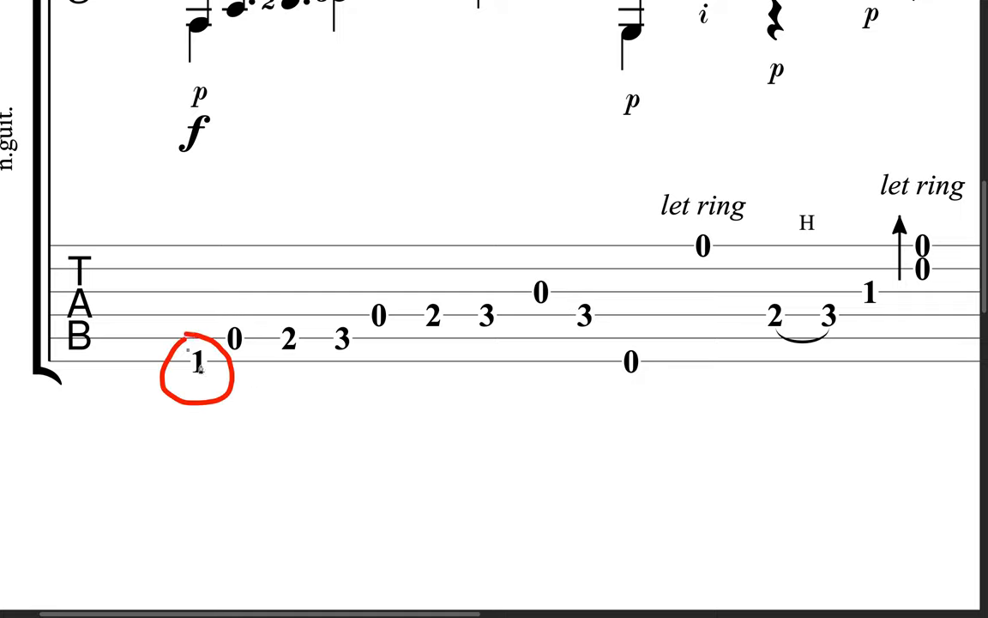
Step: Underline the bottom tab string, then wipe all red drawings with clear-annotations
{"action": "left_click_drag", "start_coordinate": [72, 358], "coordinate": [416, 358]}
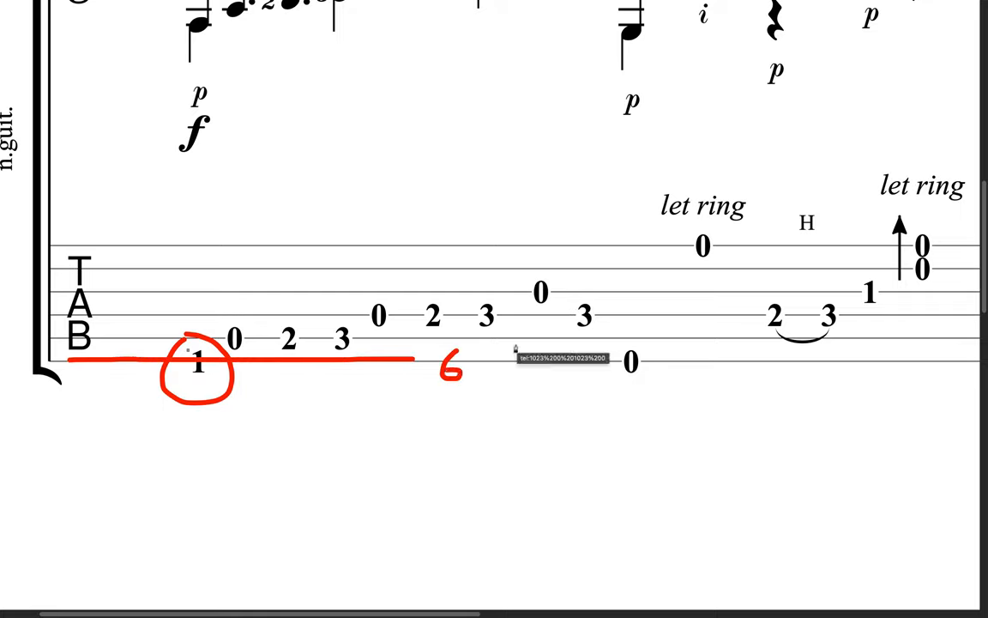
{"action": "mouse_move", "coordinate": [386, 359]}
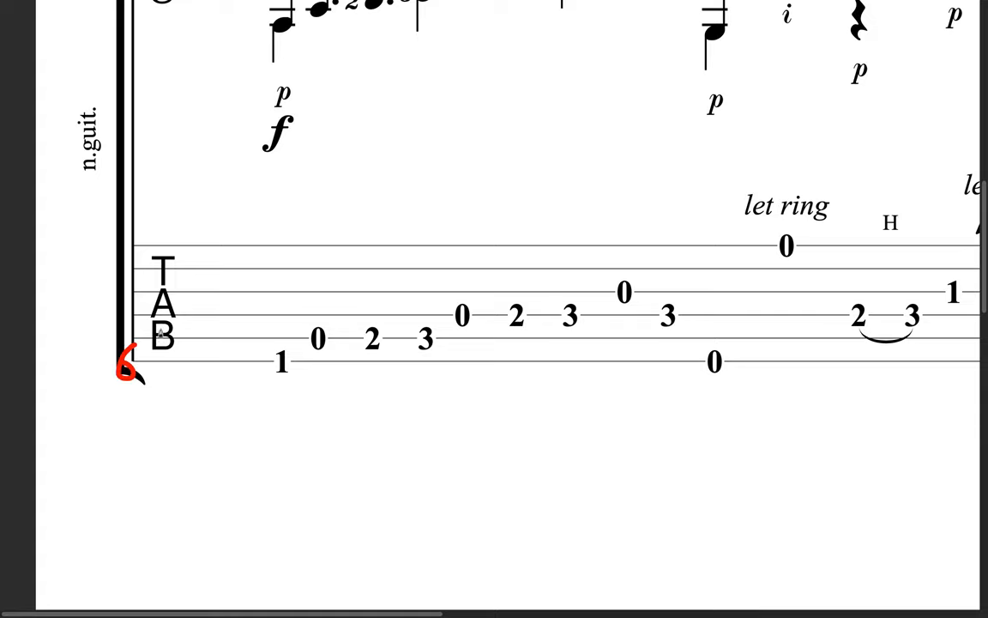
{"action": "left_click", "coordinate": [196, 333]}
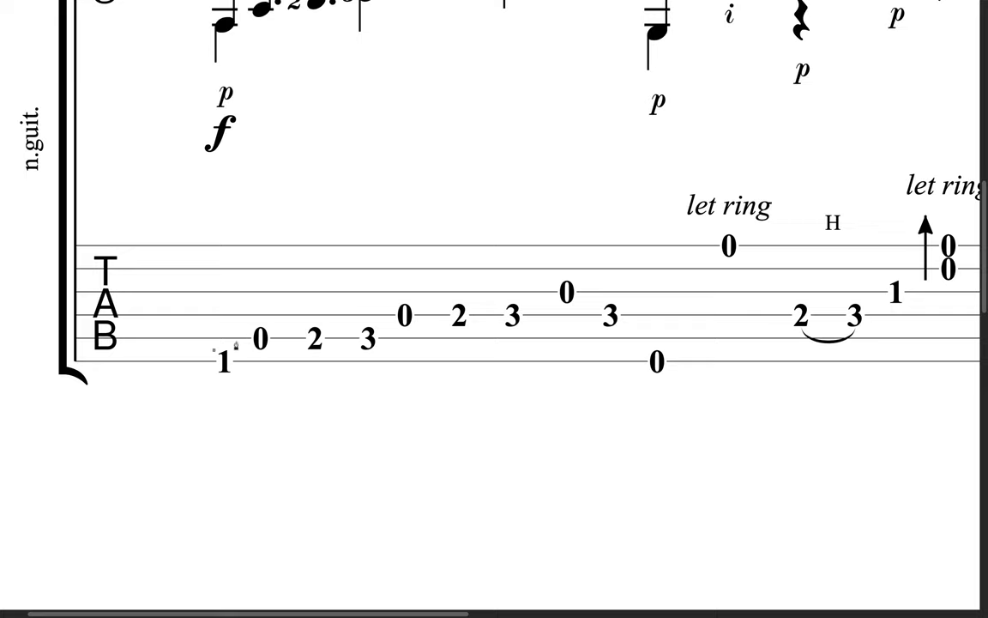
{"action": "left_click_drag", "start_coordinate": [197, 343], "coordinate": [214, 377]}
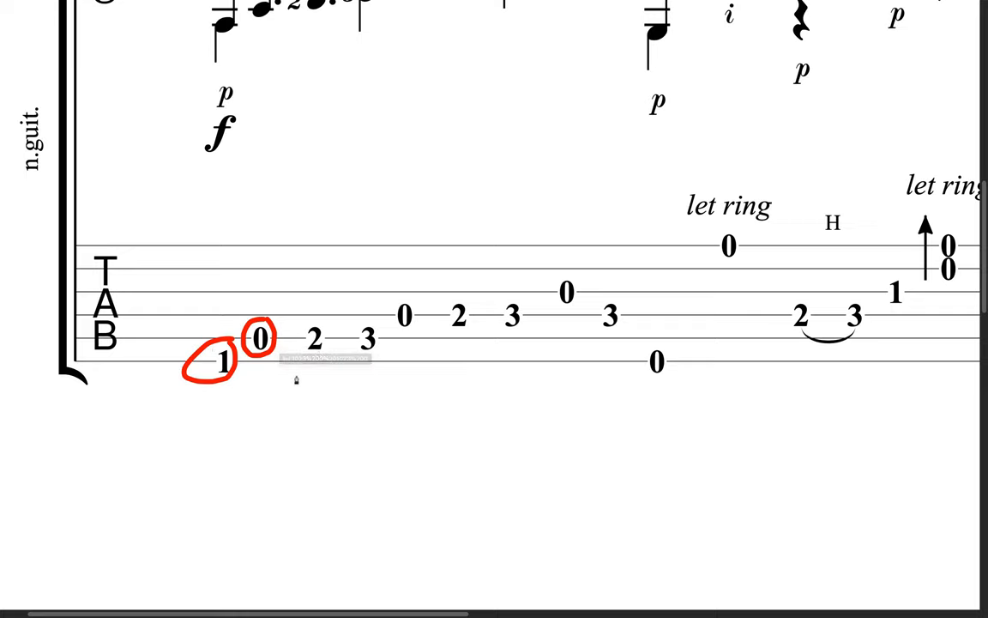
{"action": "left_click", "coordinate": [312, 340]}
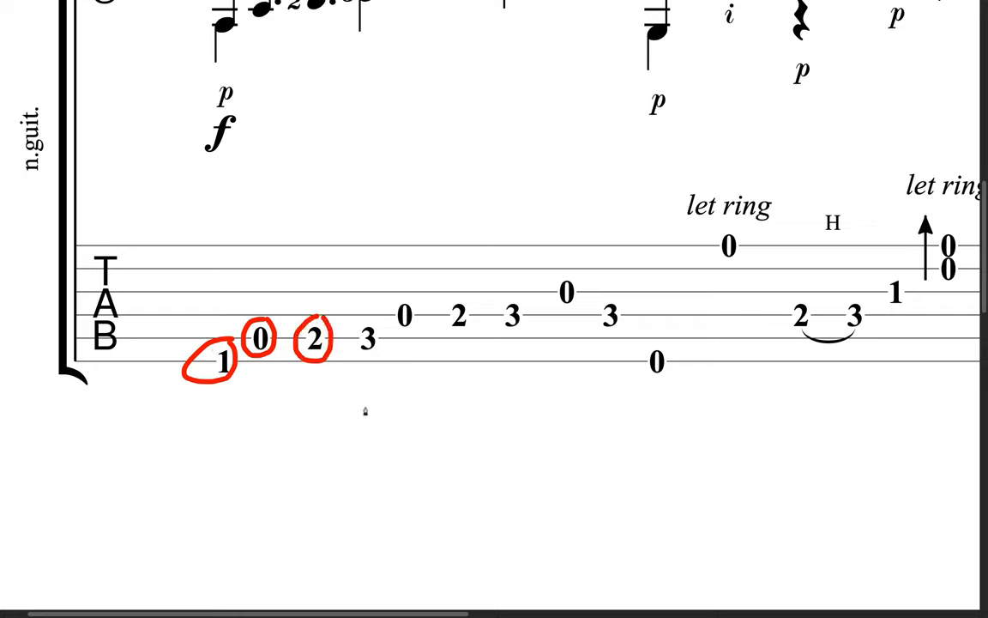
{"action": "left_click_drag", "start_coordinate": [352, 355], "coordinate": [386, 322]}
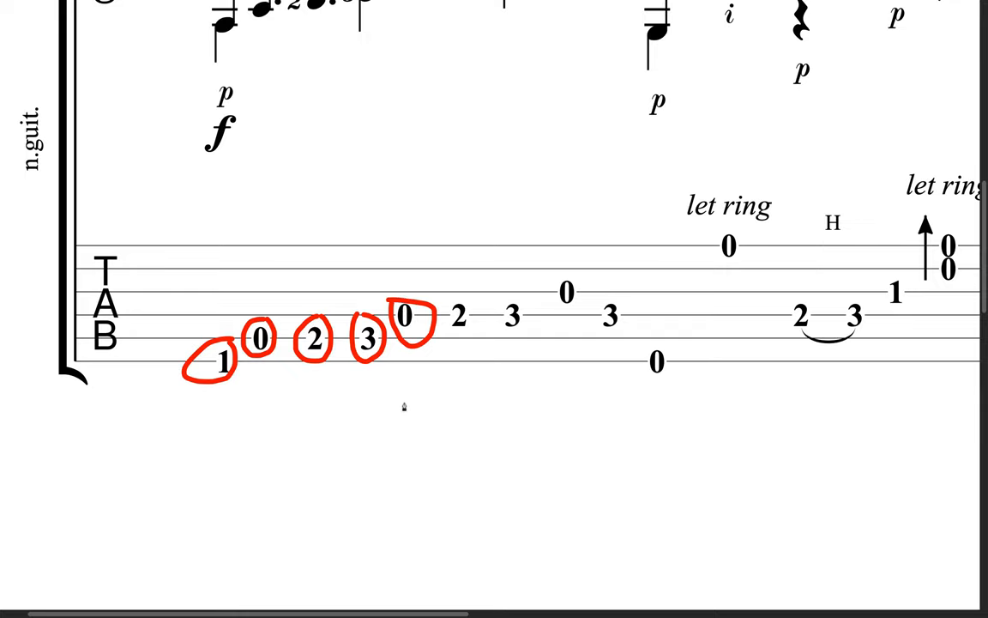
{"action": "mouse_move", "coordinate": [364, 417]}
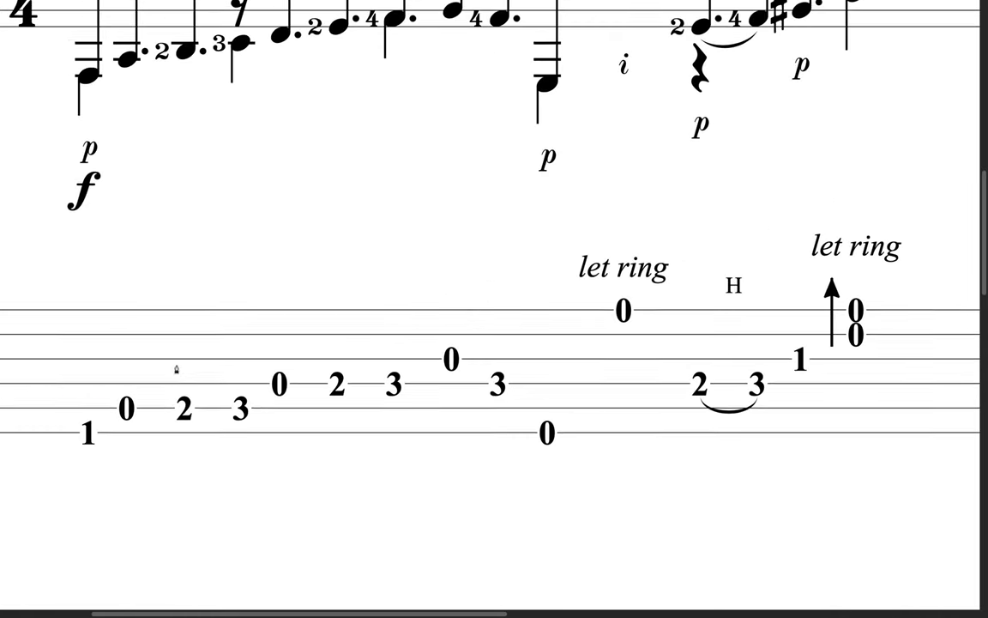
Step: Draw a red arrow from tab digit 2 up to its notehead in the staff above
{"action": "scroll", "scroll_direction": "down", "scroll_amount": 3}
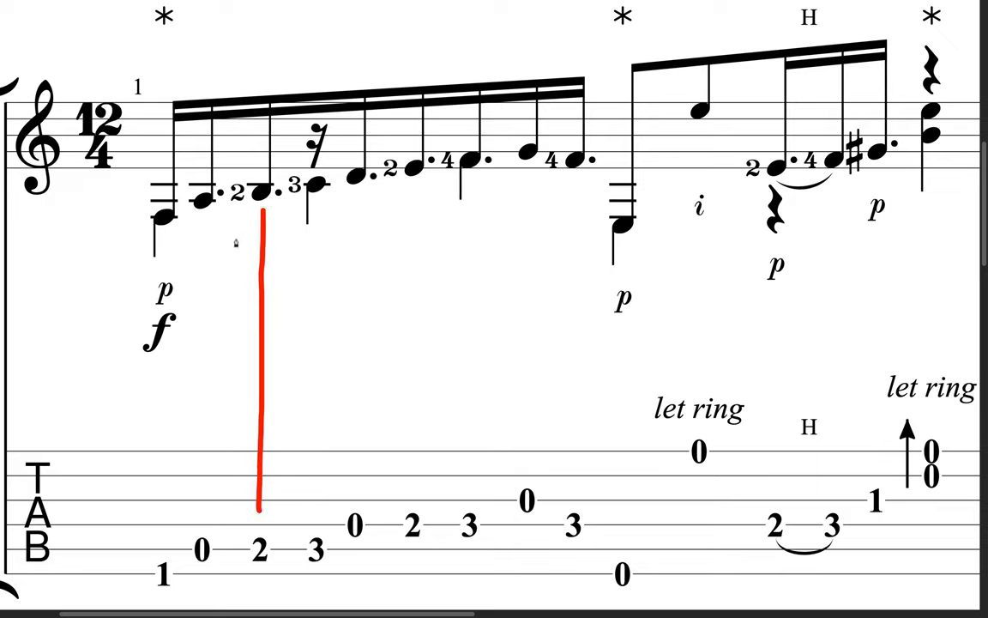
{"action": "left_click_drag", "start_coordinate": [261, 506], "coordinate": [261, 214]}
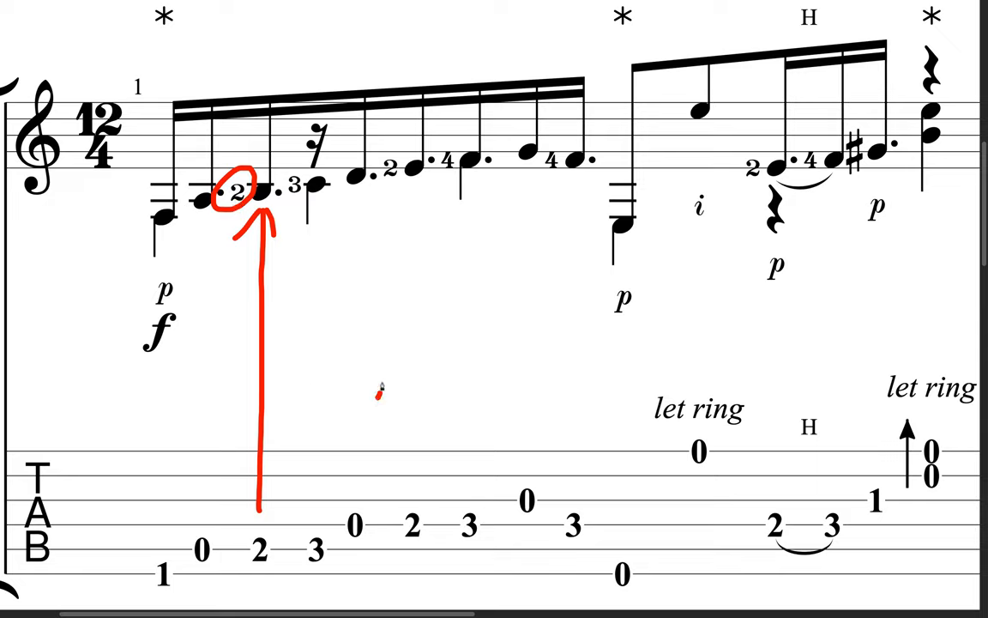
Step: Sketch a hand beside the arrow and link the circled fingering 2 to its finger numbers
{"action": "left_click_drag", "start_coordinate": [377, 395], "coordinate": [398, 254]}
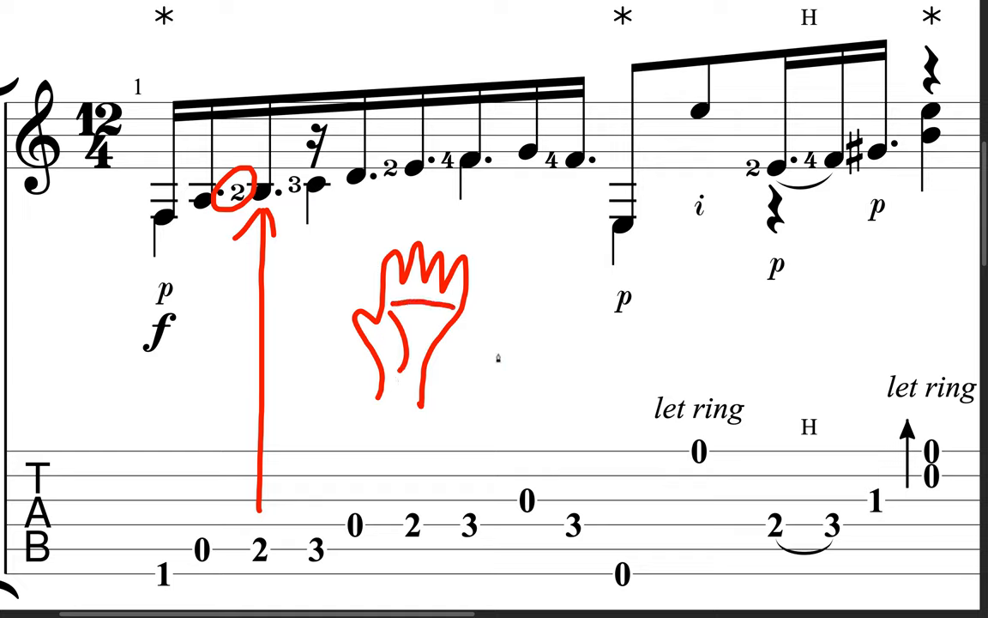
{"action": "mouse_move", "coordinate": [330, 281]}
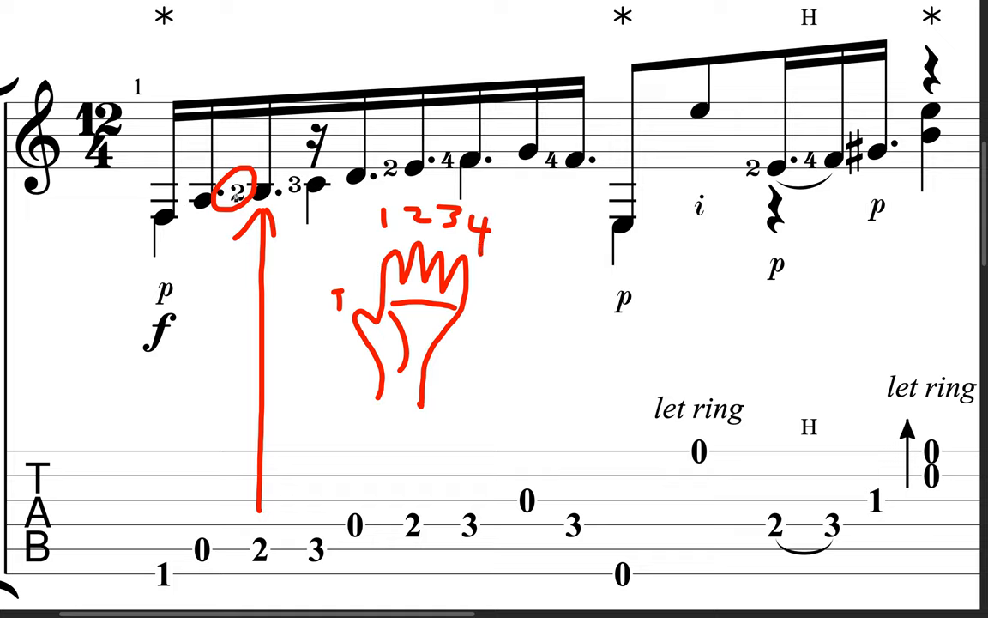
{"action": "left_click_drag", "start_coordinate": [266, 196], "coordinate": [422, 234]}
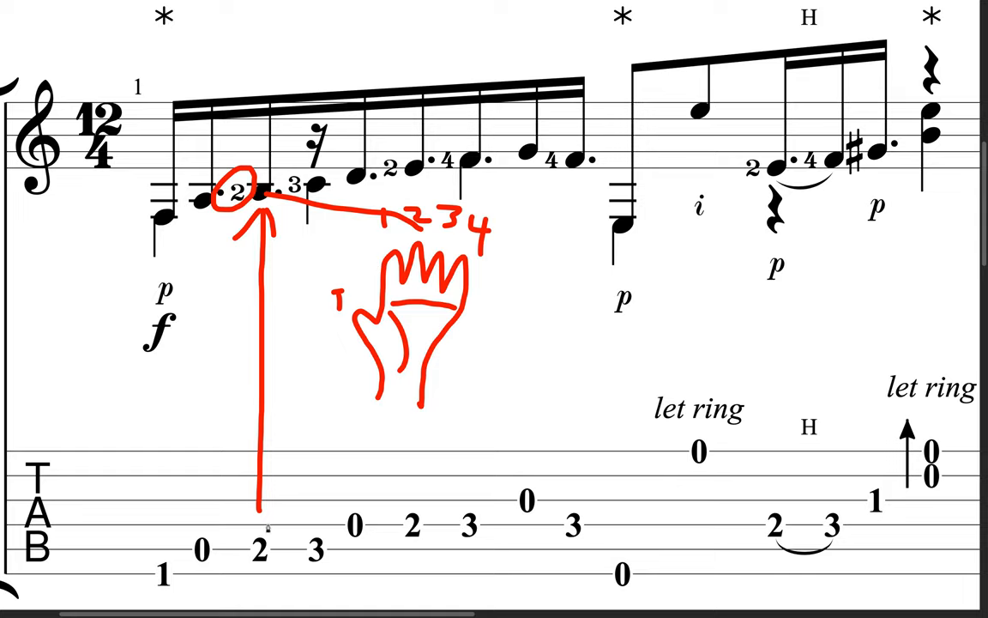
{"action": "scroll", "scroll_direction": "down", "scroll_amount": 3}
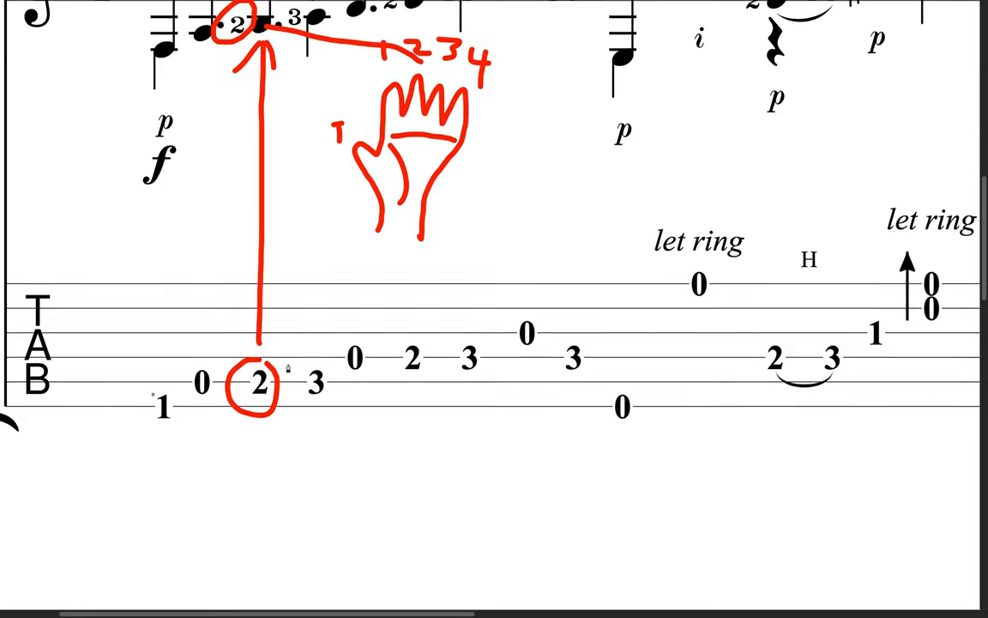
{"action": "scroll", "scroll_direction": "down", "scroll_amount": 3}
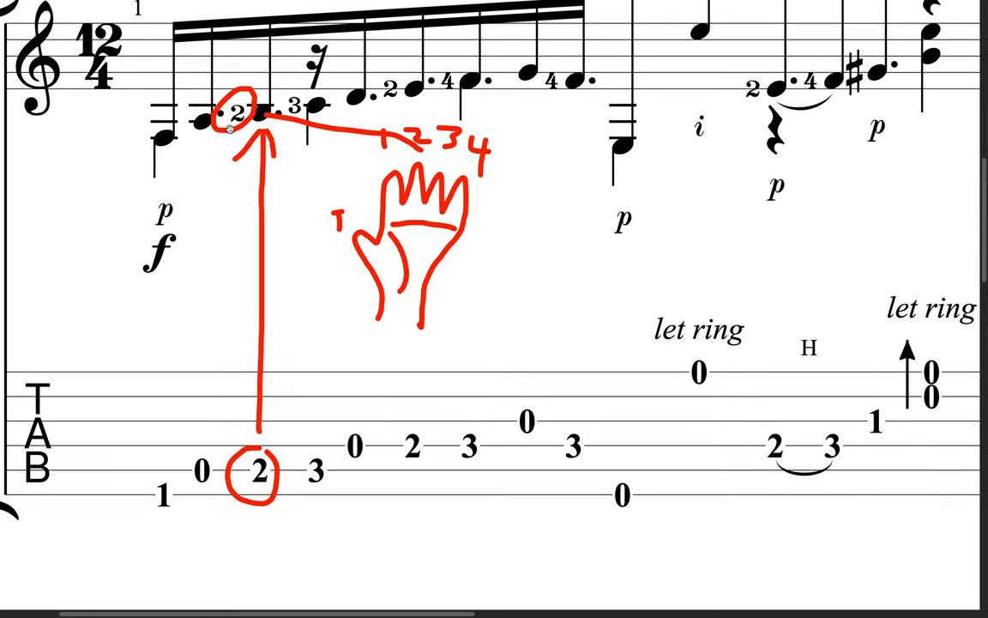
{"action": "scroll", "scroll_direction": "down", "scroll_amount": 3}
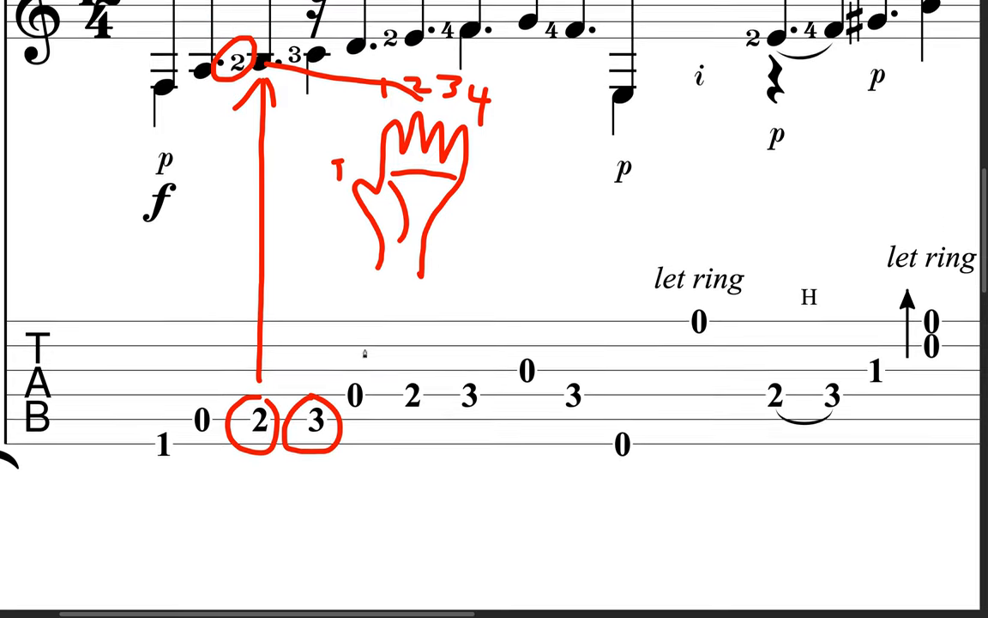
{"action": "scroll", "scroll_direction": "down", "scroll_amount": 3}
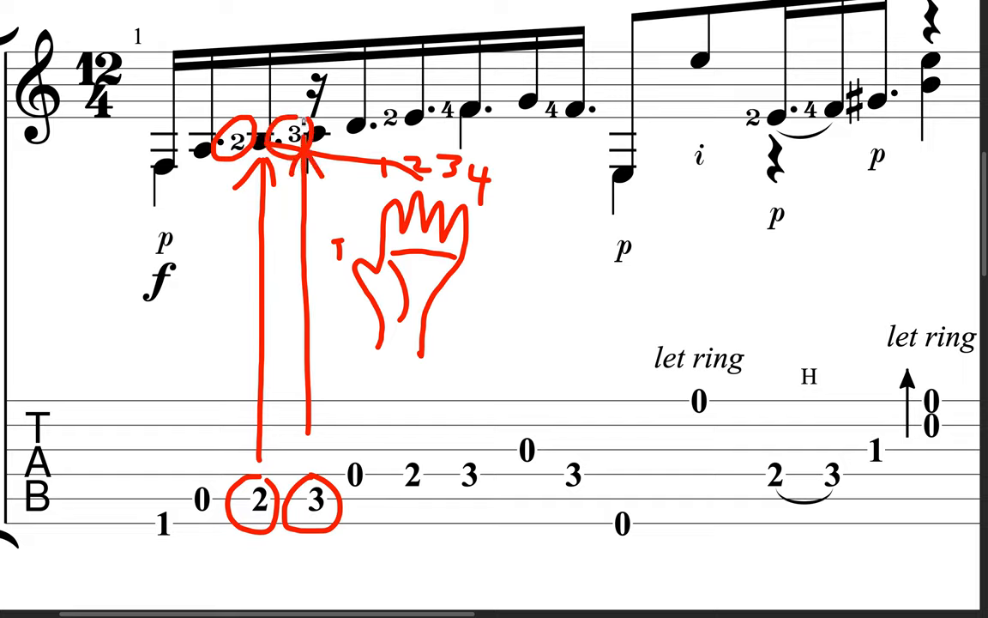
Step: Remove the red arrows, circles and hand sketch so the first bar shows clean again
{"action": "left_click_drag", "start_coordinate": [309, 137], "coordinate": [443, 158]}
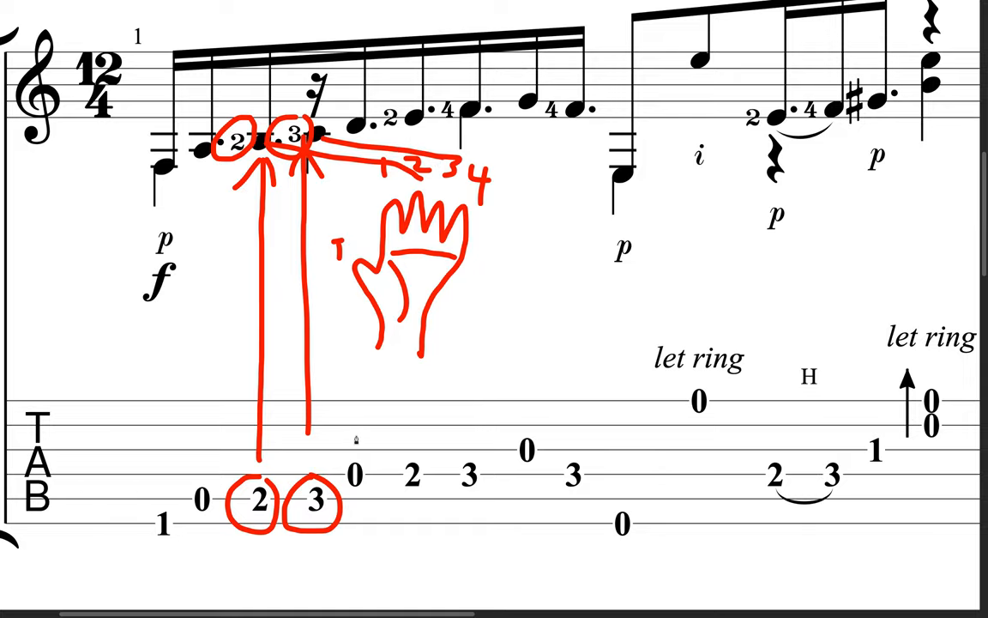
{"action": "scroll", "scroll_direction": "down", "scroll_amount": 3}
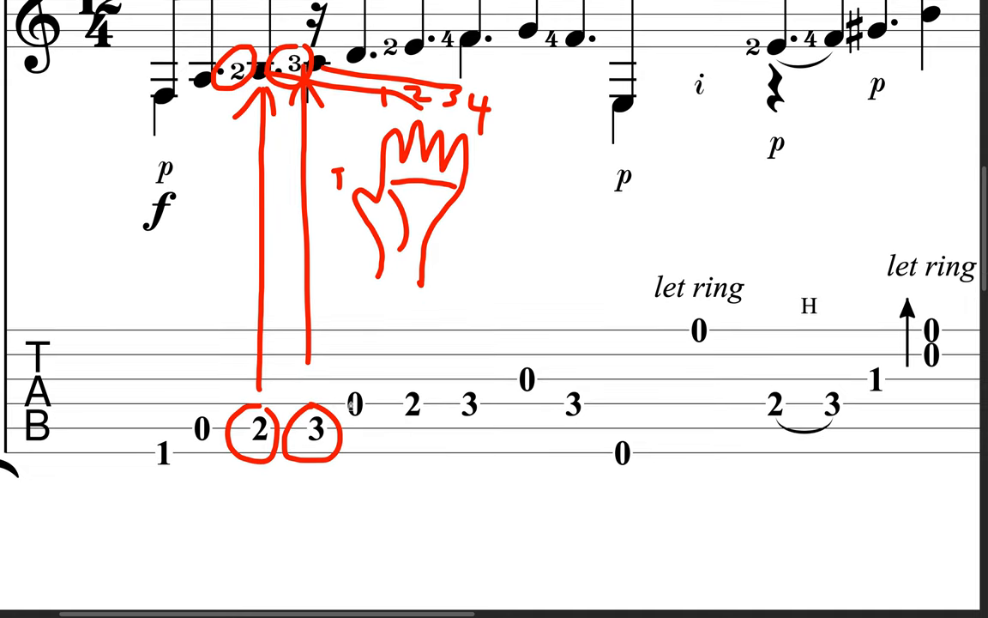
{"action": "scroll", "scroll_direction": "down", "scroll_amount": 3}
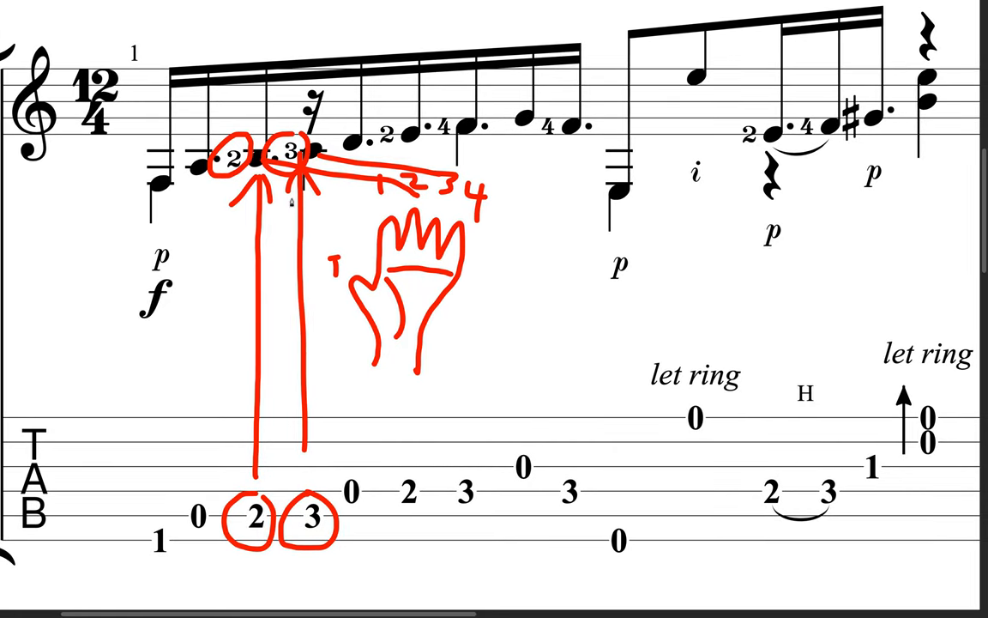
{"action": "scroll", "scroll_direction": "down", "scroll_amount": 3}
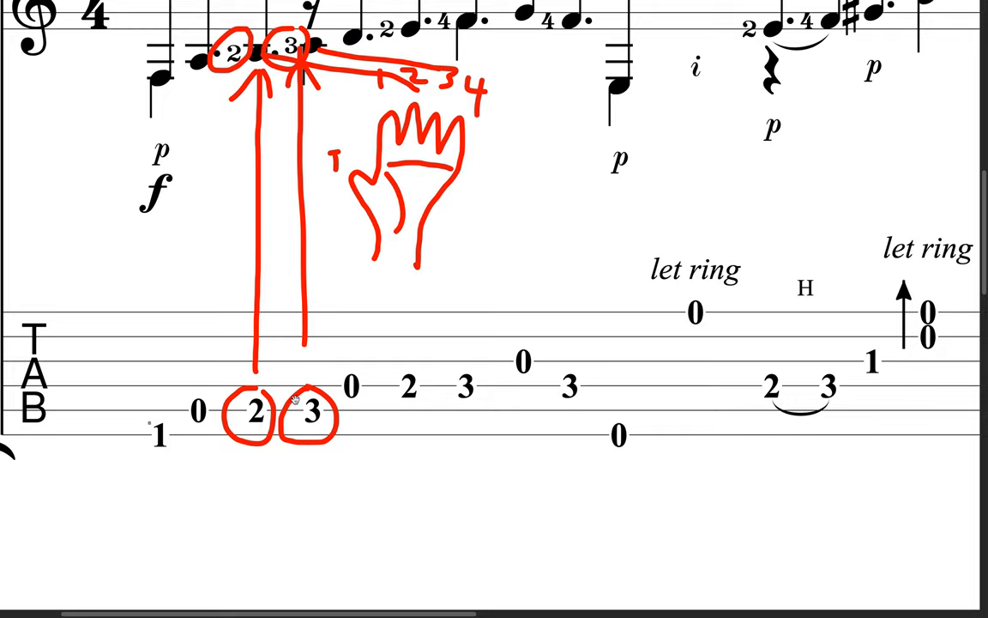
{"action": "scroll", "scroll_direction": "down", "scroll_amount": 3}
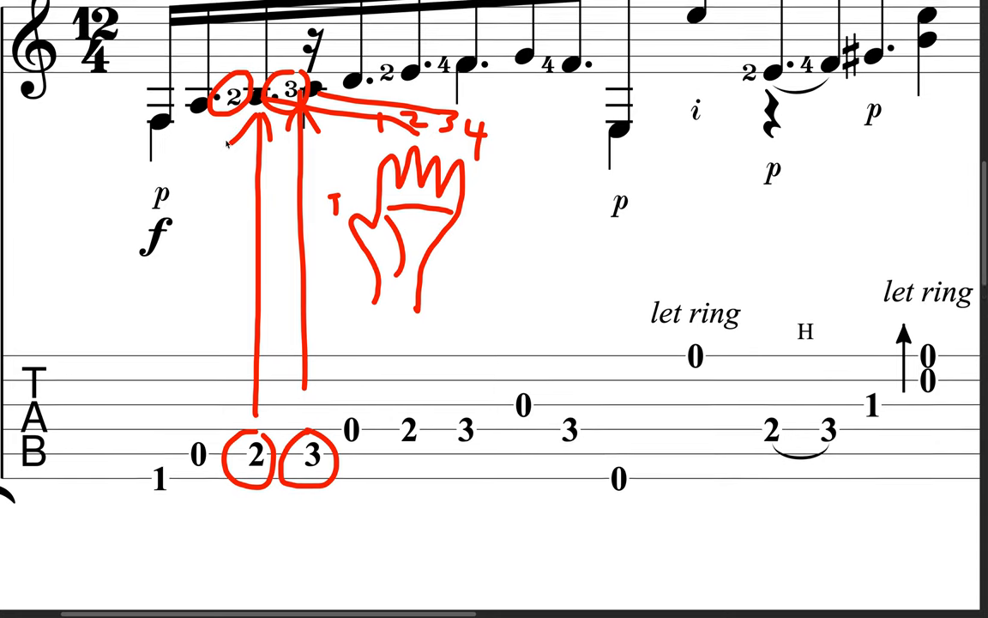
{"action": "scroll", "scroll_direction": "down", "scroll_amount": 3}
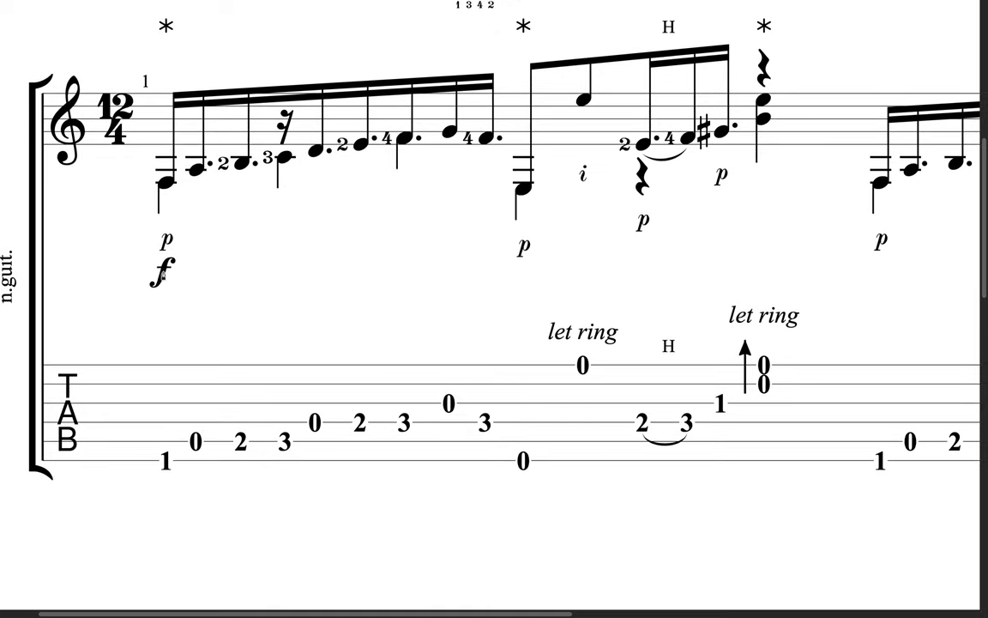
Step: Circle the p marking above the opening bass note 1 in red
{"action": "scroll", "scroll_direction": "down", "scroll_amount": 3}
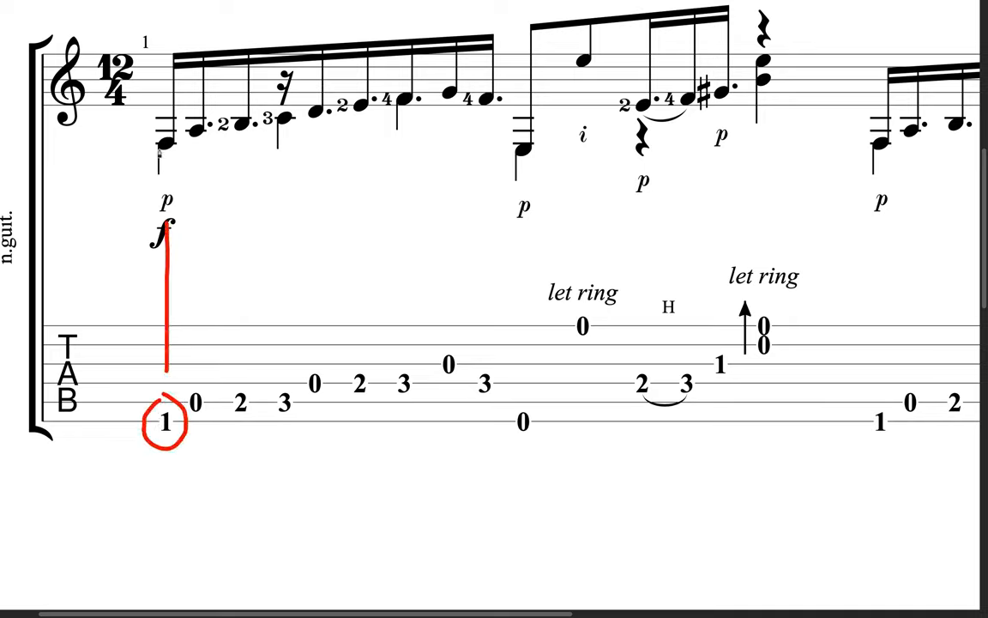
{"action": "left_click_drag", "start_coordinate": [163, 151], "coordinate": [415, 107]}
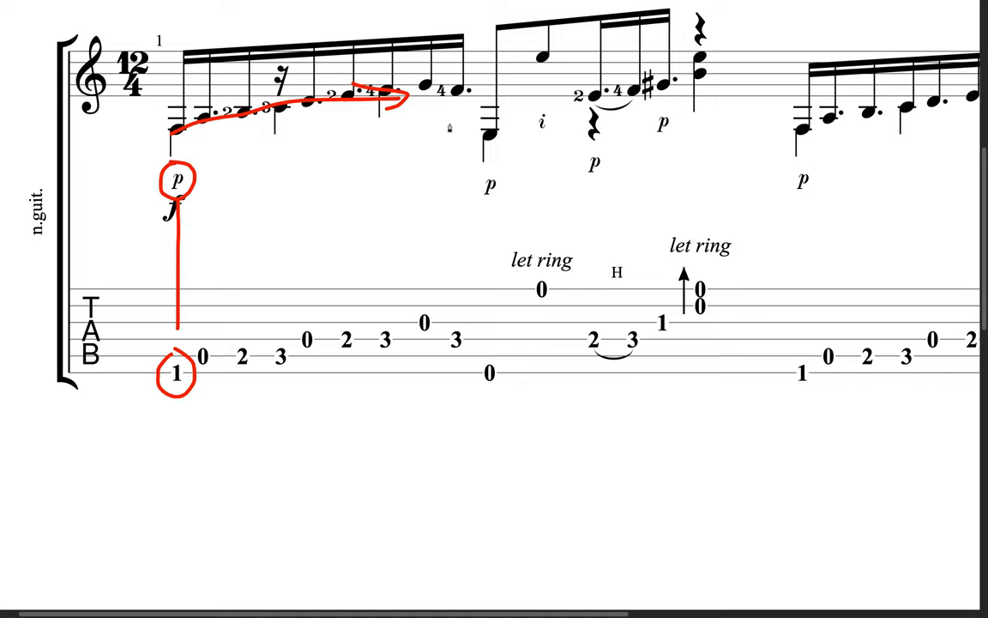
{"action": "mouse_move", "coordinate": [282, 384]}
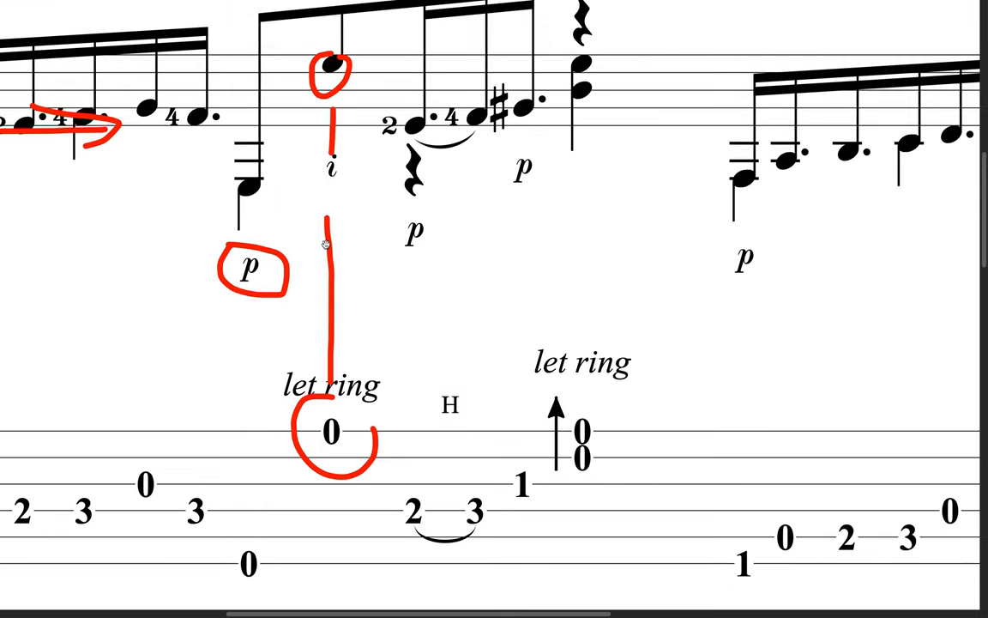
Step: Sketch a right-hand drawing and label it with the finger letters 'Mi'
{"action": "left_click_drag", "start_coordinate": [326, 241], "coordinate": [330, 215]}
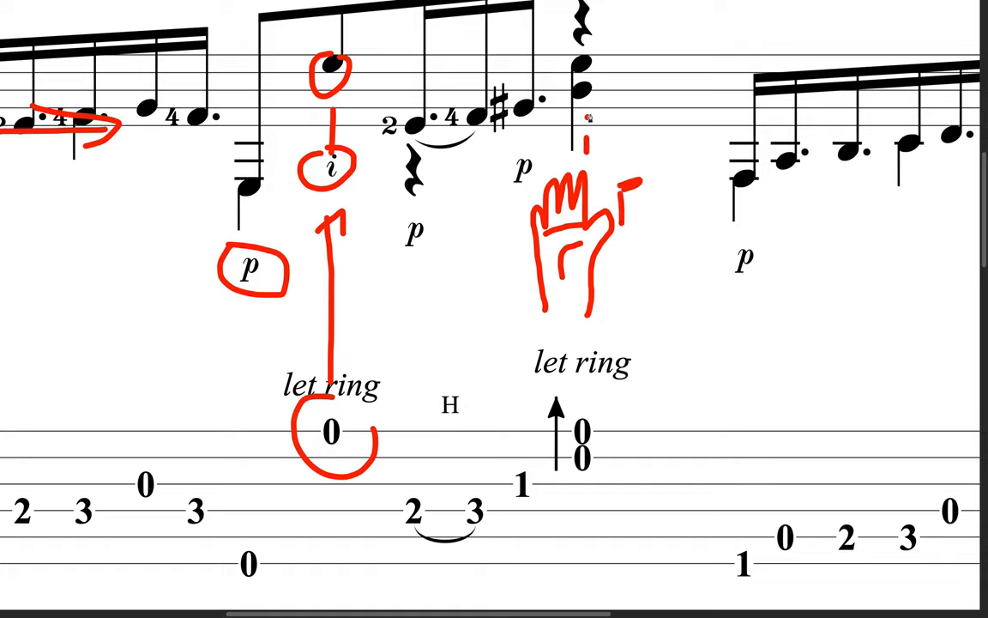
{"action": "type", "text": "Mi"}
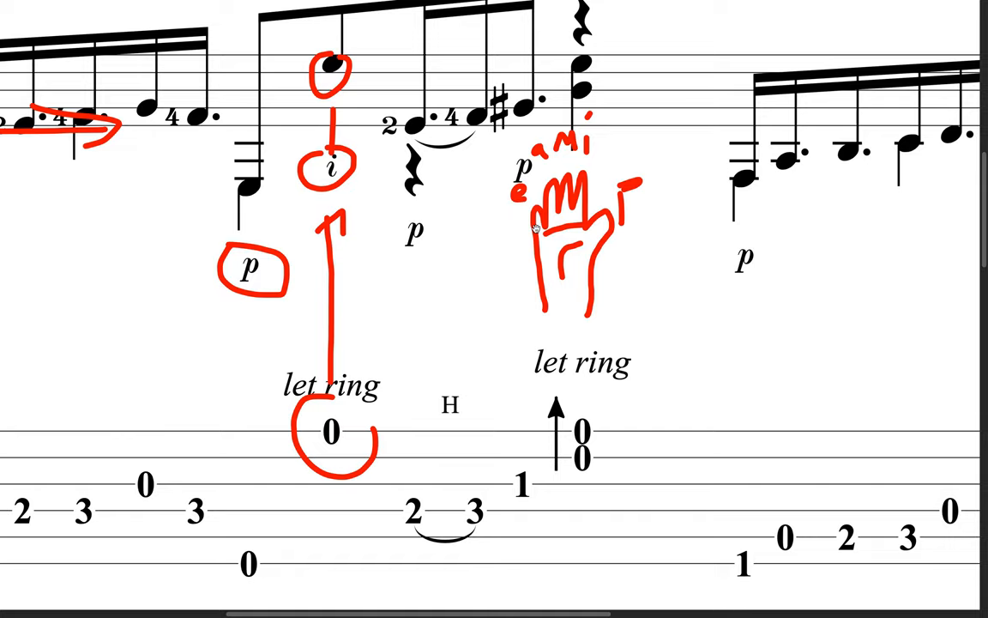
{"action": "left_click", "coordinate": [570, 240]}
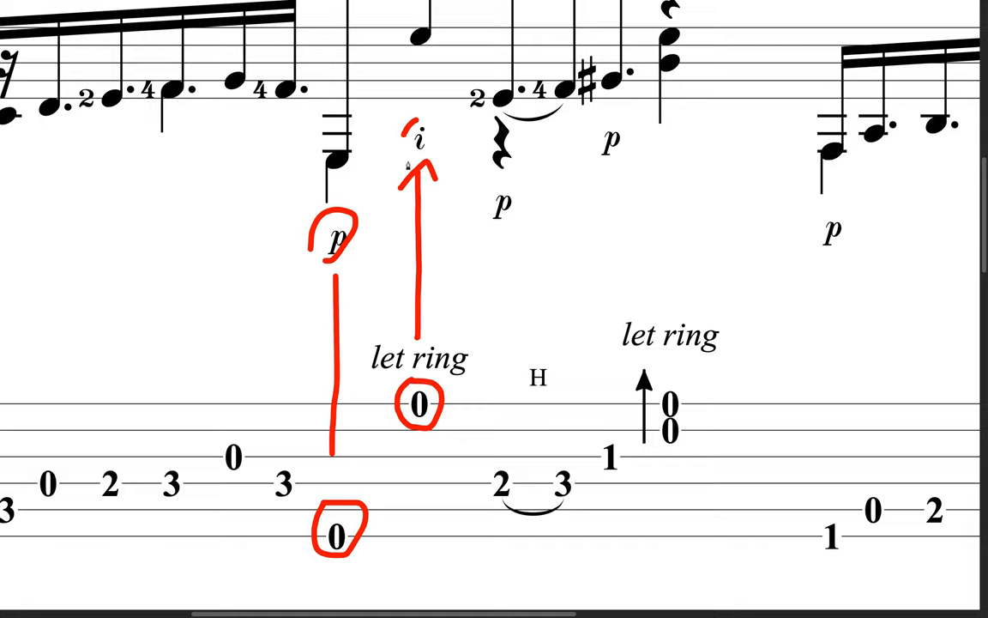
Step: Scroll the score to the bass 0 and let-ring 0 linked to p and i
{"action": "scroll", "scroll_direction": "down", "scroll_amount": 3}
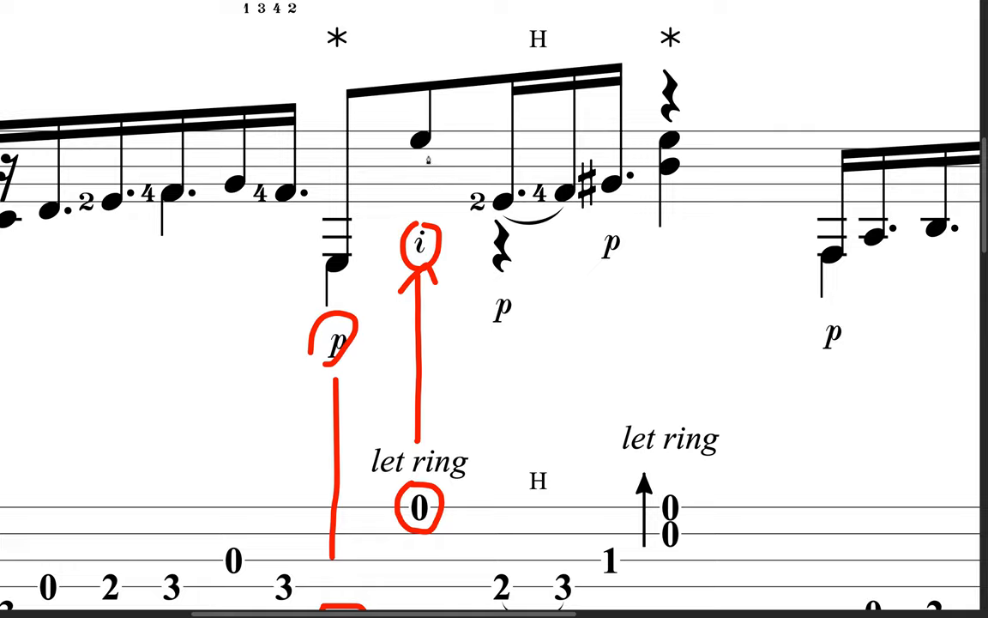
{"action": "scroll", "scroll_direction": "down", "scroll_amount": 3}
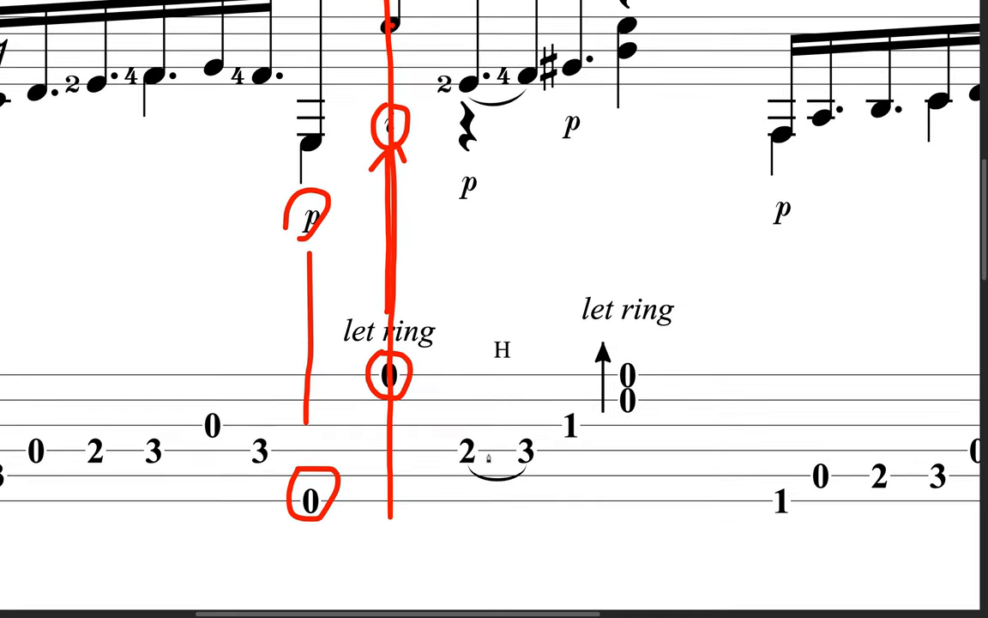
Step: Underline the slur between tab digits 2 and 3 in red
{"action": "scroll", "scroll_direction": "down", "scroll_amount": 3}
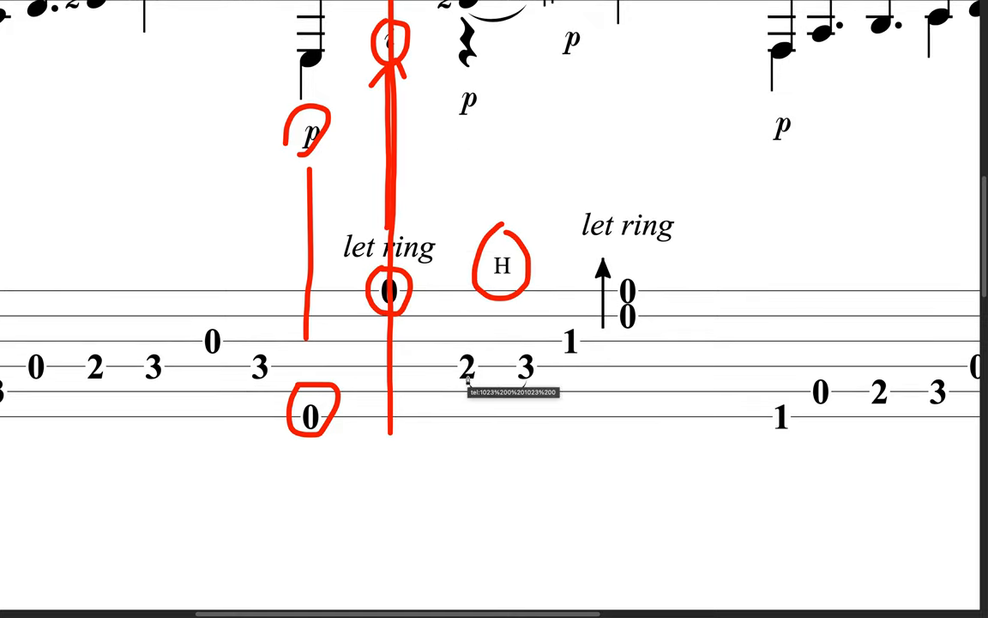
{"action": "left_click_drag", "start_coordinate": [466, 374], "coordinate": [524, 374]}
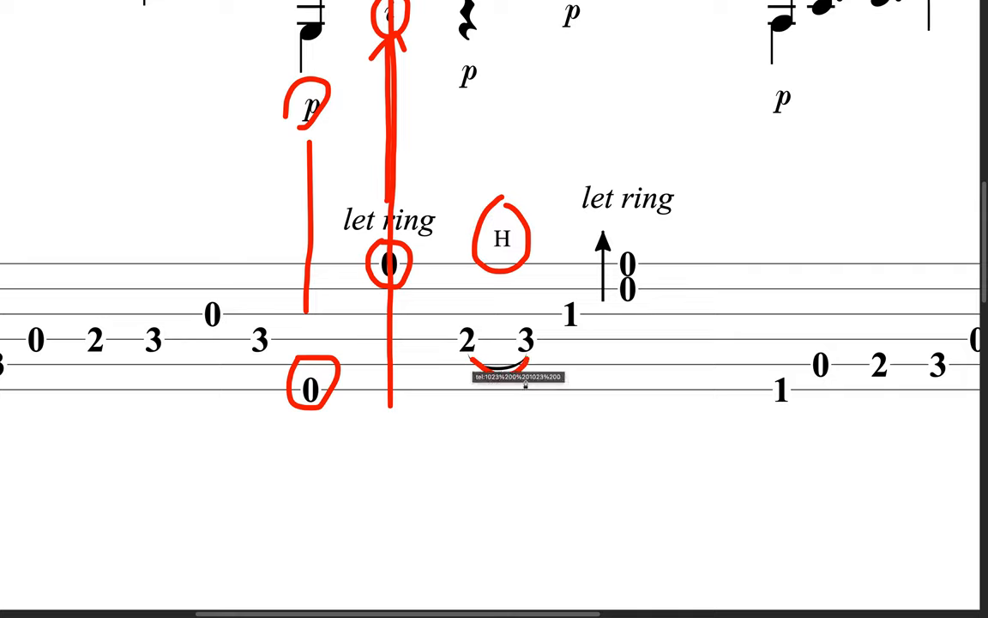
{"action": "mouse_move", "coordinate": [496, 333]}
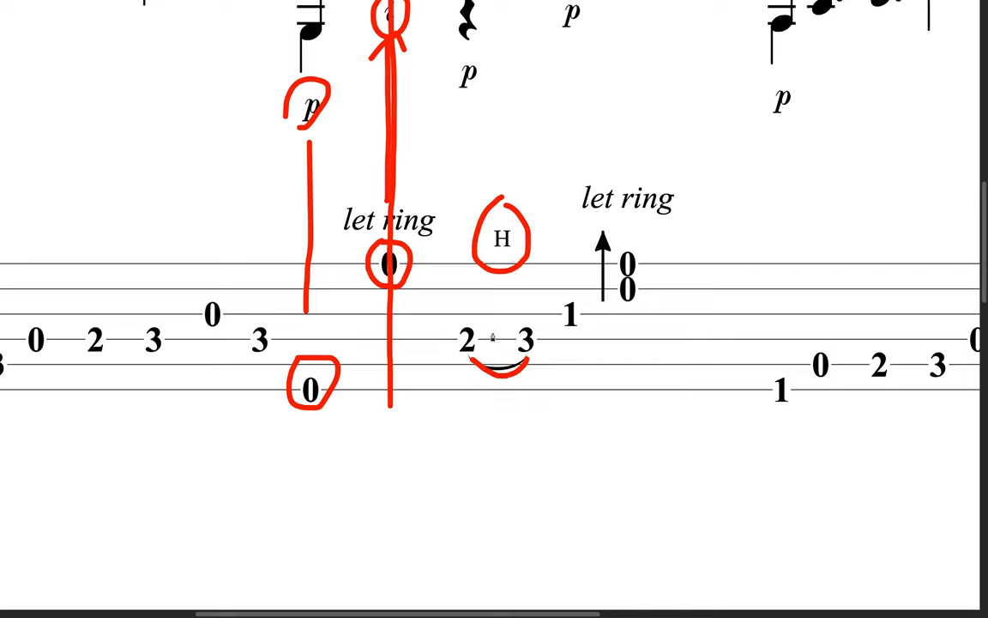
{"action": "scroll", "scroll_direction": "down", "scroll_amount": 3}
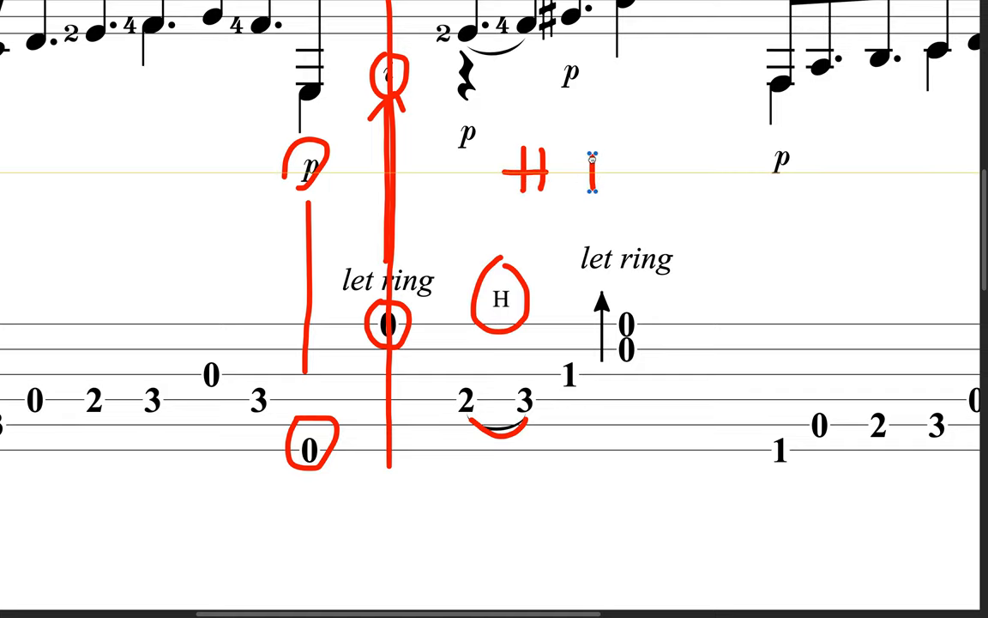
Step: Handwrite letters beside 'let ring' explaining the hammer-on
{"action": "left_click_drag", "start_coordinate": [592, 171], "coordinate": [618, 185]}
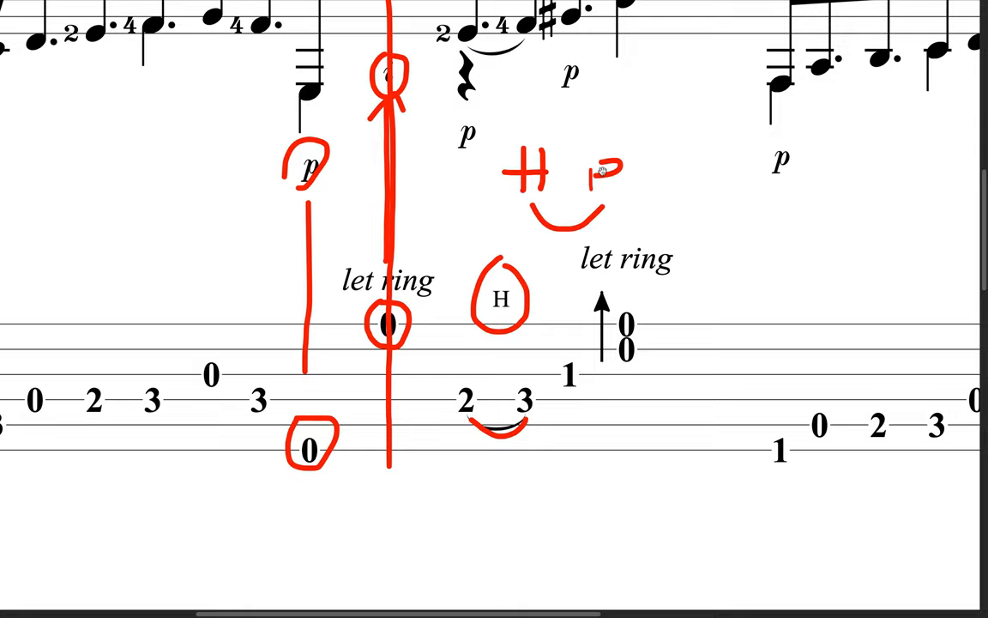
{"action": "scroll", "scroll_direction": "down", "scroll_amount": 3}
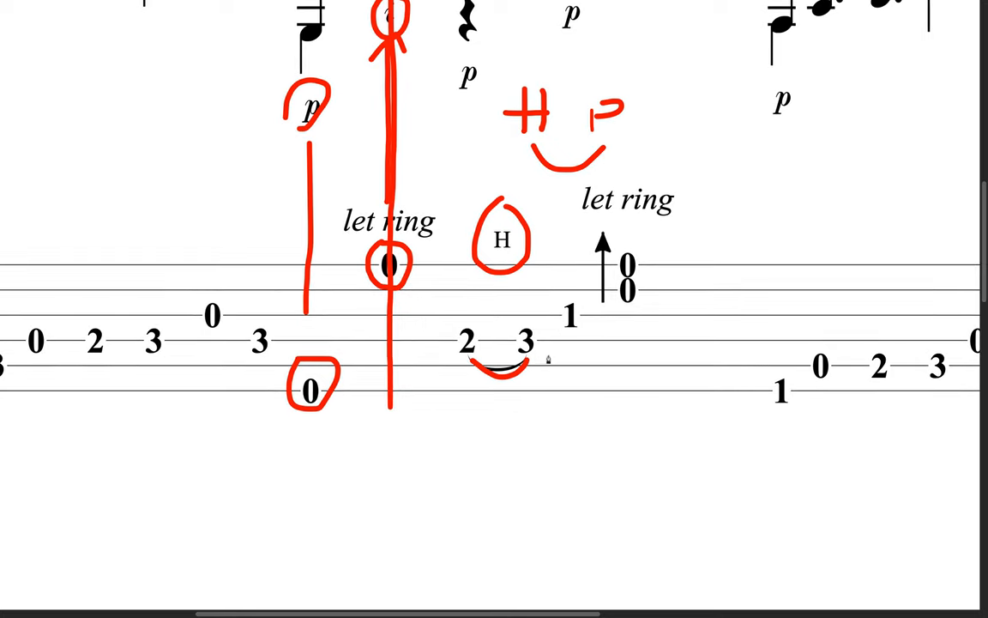
{"action": "left_click_drag", "start_coordinate": [566, 351], "coordinate": [583, 343]}
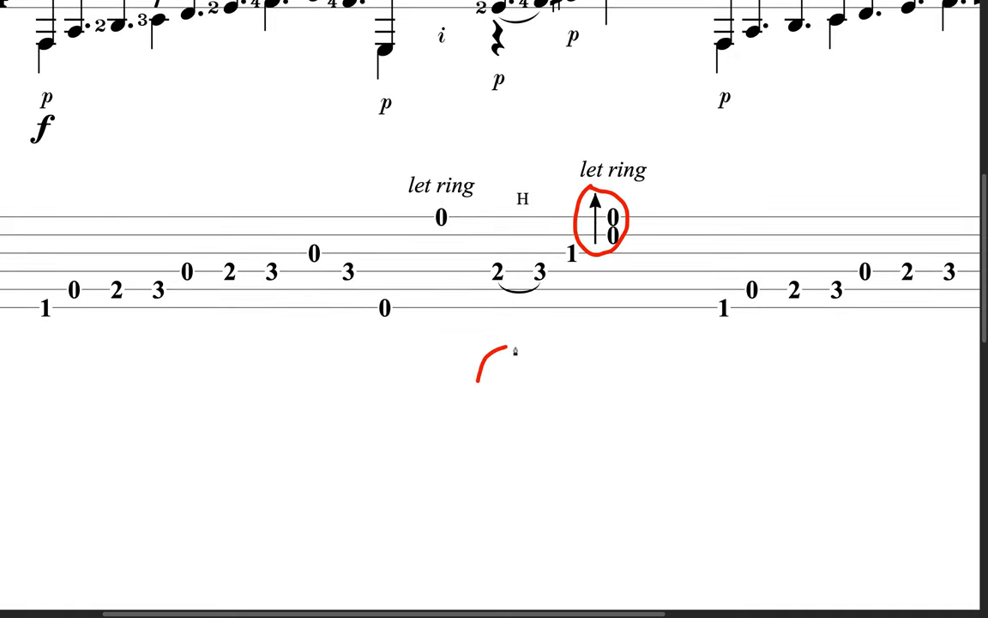
Step: Freehand a red guitar body outline beneath the first bar's tablature
{"action": "left_click_drag", "start_coordinate": [514, 351], "coordinate": [569, 439]}
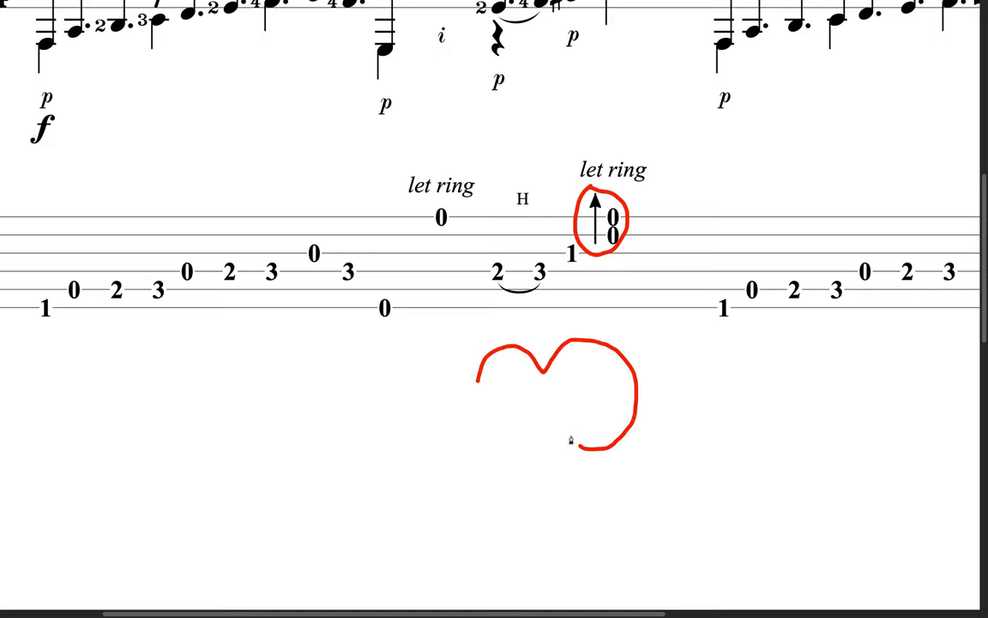
{"action": "left_click_drag", "start_coordinate": [570, 440], "coordinate": [367, 408]}
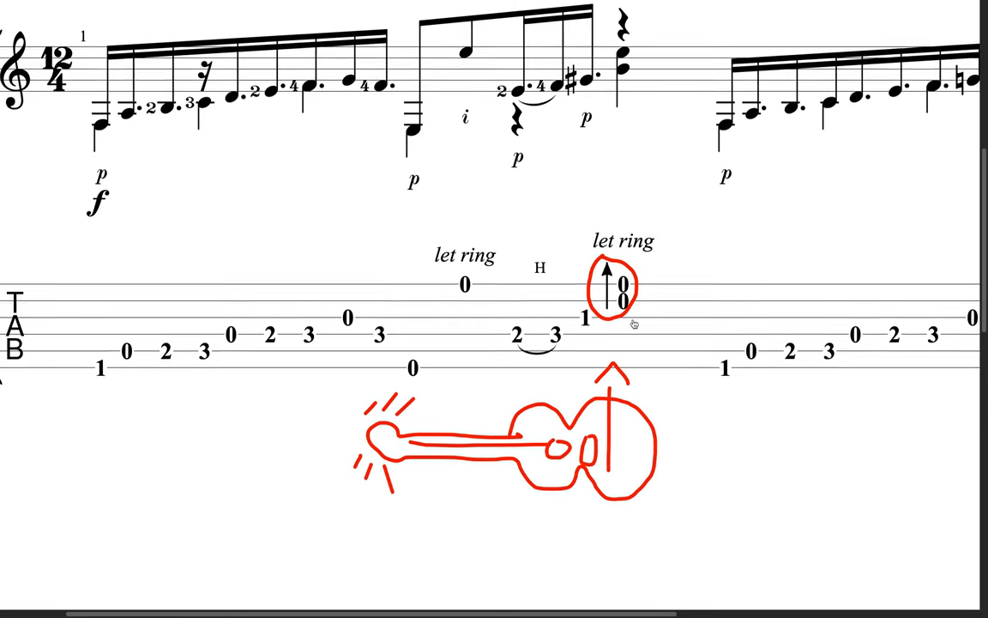
Step: Loop the p fingering mark up to its note in red, zooming in around the chord
{"action": "scroll", "scroll_direction": "down", "scroll_amount": 3}
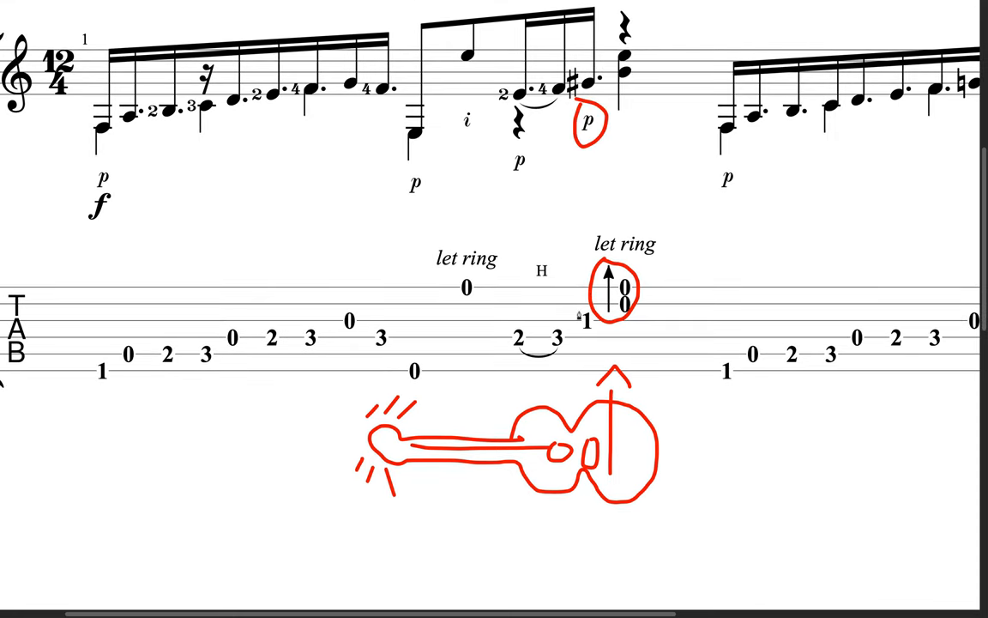
{"action": "left_click_drag", "start_coordinate": [575, 309], "coordinate": [601, 334]}
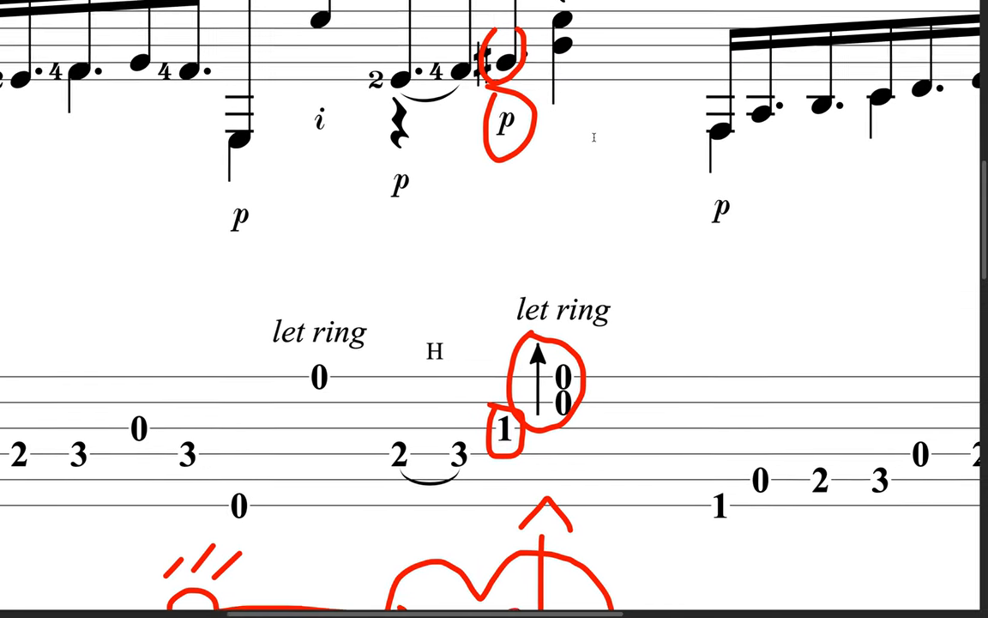
{"action": "scroll", "scroll_direction": "down", "scroll_amount": 3}
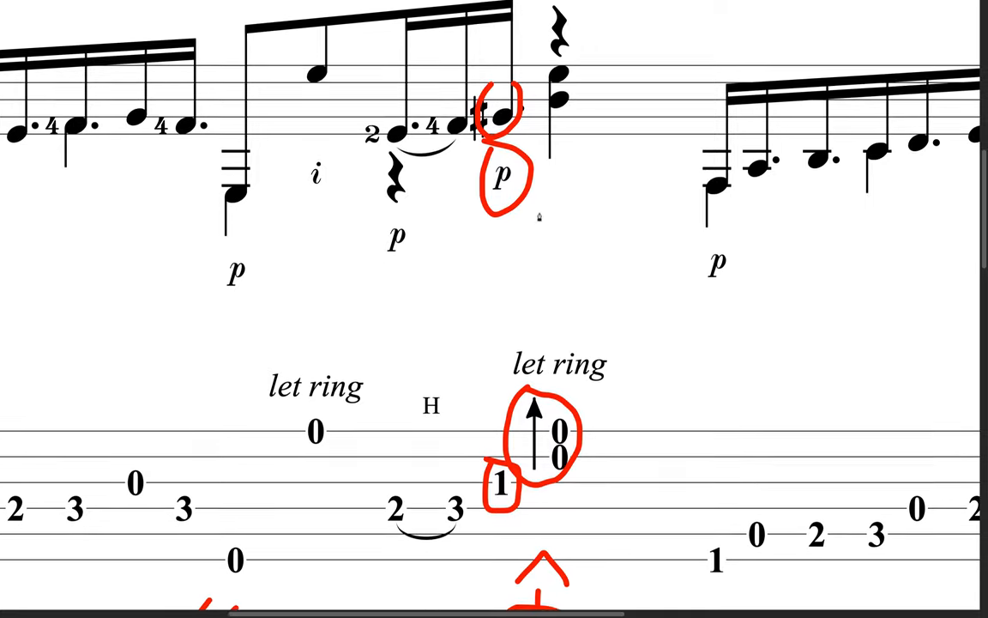
{"action": "scroll", "scroll_direction": "down", "scroll_amount": 3}
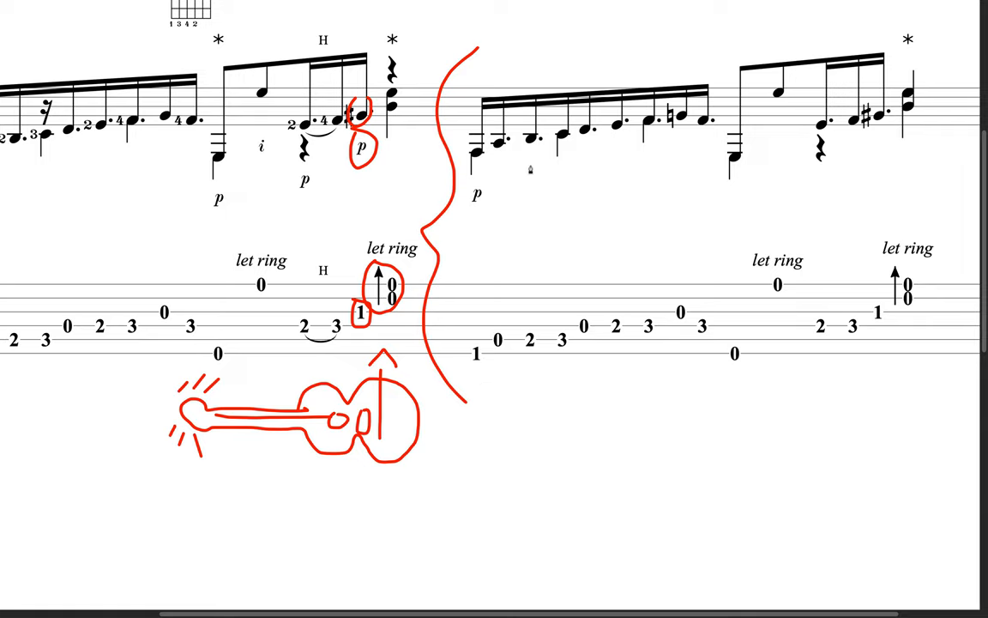
Step: Circle the three asterisks above the staff in red and draw a vertical line down from the first
{"action": "scroll", "scroll_direction": "left", "scroll_amount": 3}
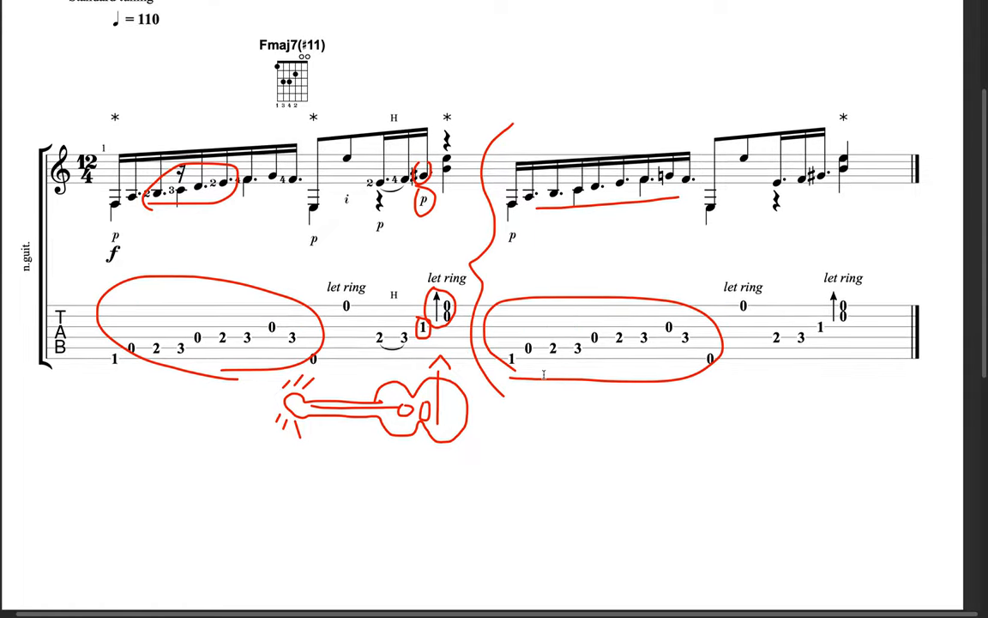
{"action": "scroll", "scroll_direction": "down", "scroll_amount": 3}
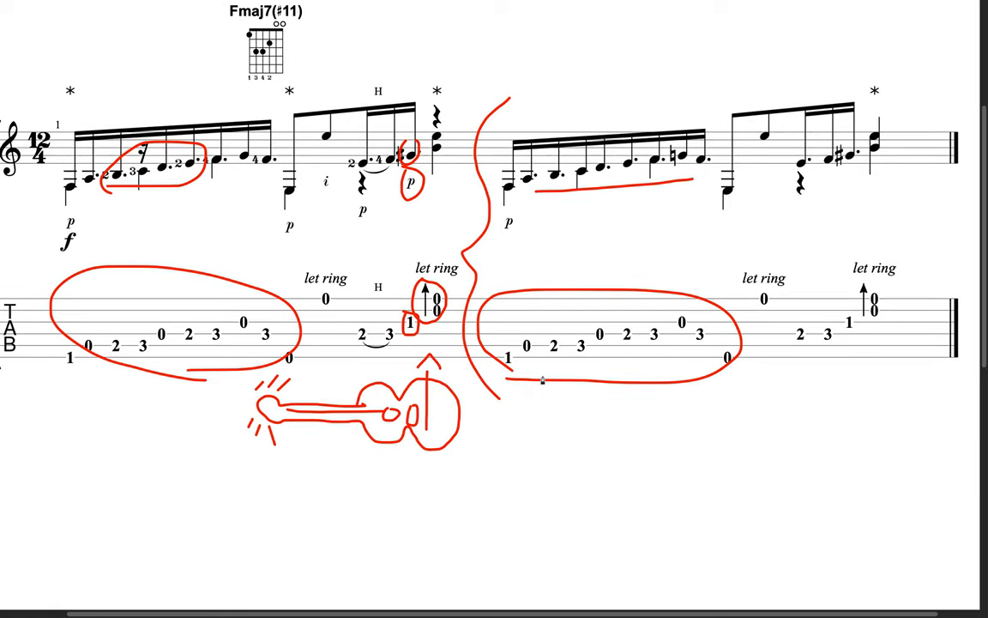
{"action": "scroll", "scroll_direction": "down", "scroll_amount": 3}
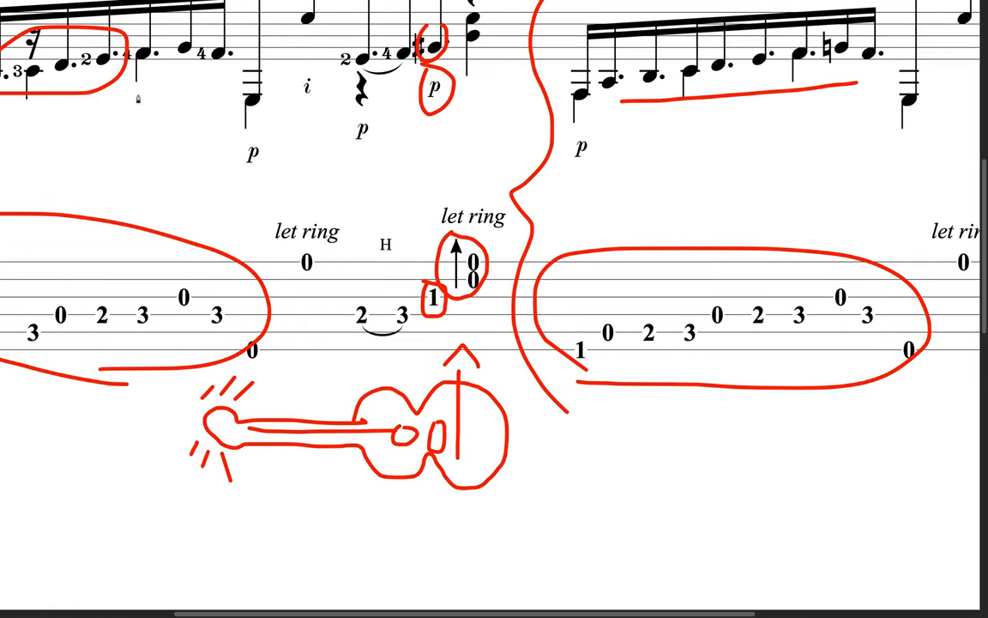
{"action": "scroll", "scroll_direction": "down", "scroll_amount": 3}
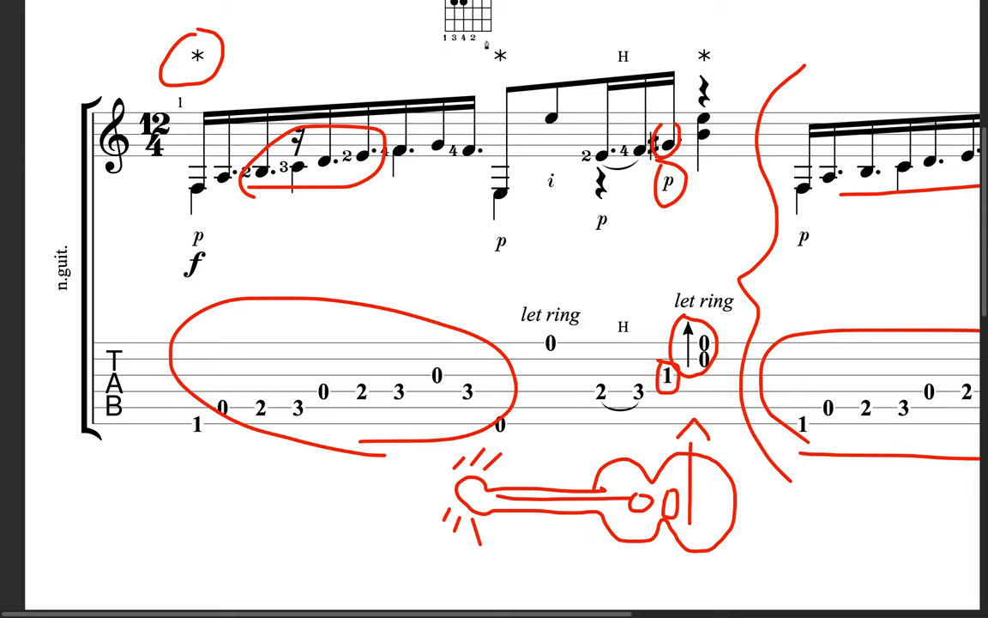
{"action": "left_click_drag", "start_coordinate": [477, 51], "coordinate": [704, 65]}
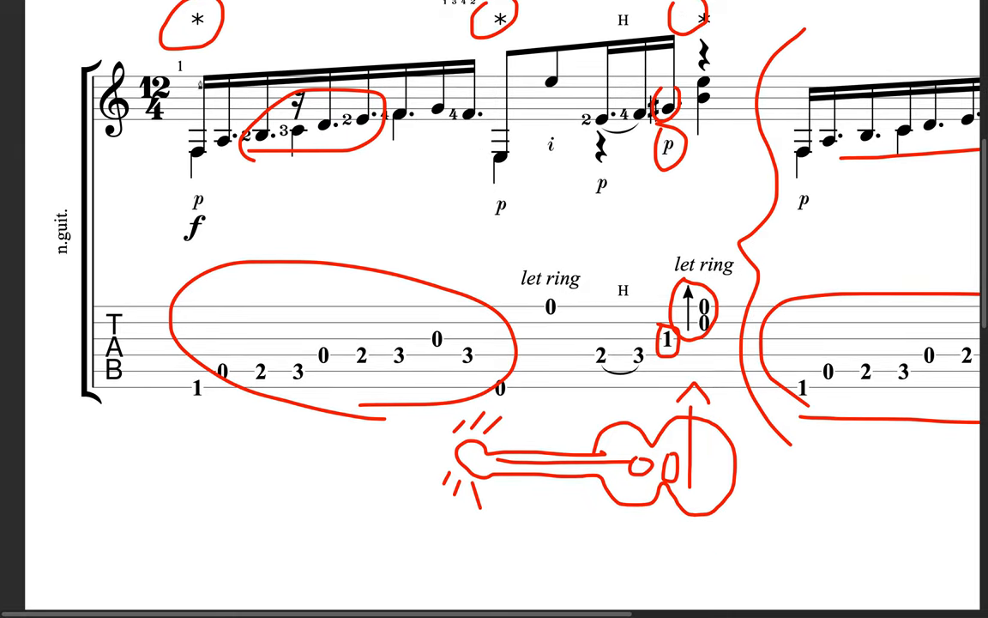
{"action": "left_click_drag", "start_coordinate": [197, 94], "coordinate": [186, 433]}
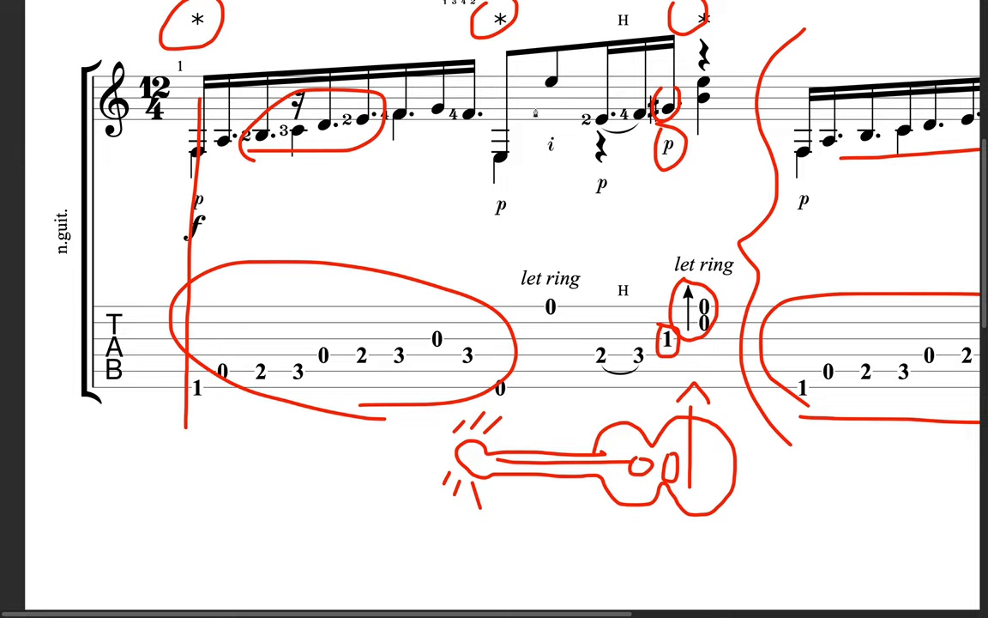
{"action": "left_click_drag", "start_coordinate": [499, 55], "coordinate": [499, 381]}
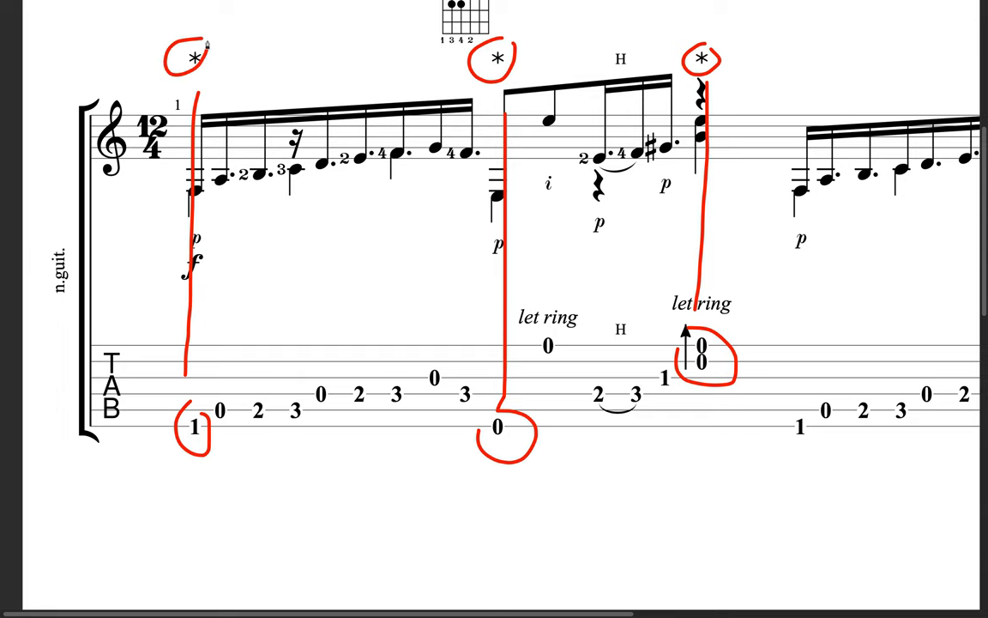
Step: Handwrite 'a ring' in red beside the circled first asterisk above the staff
{"action": "scroll", "scroll_direction": "down", "scroll_amount": 3}
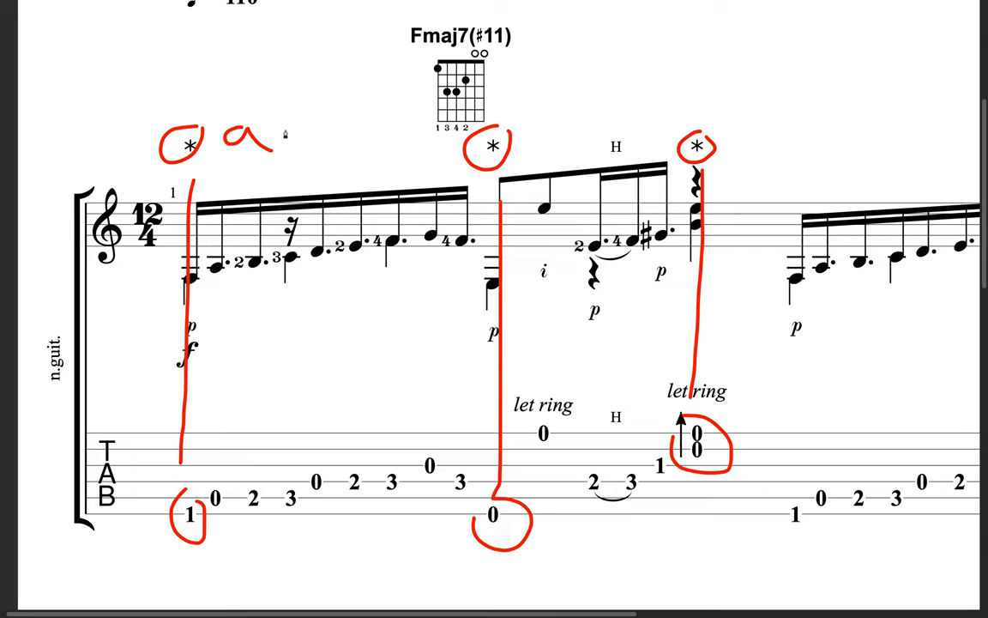
{"action": "left_click_drag", "start_coordinate": [288, 137], "coordinate": [326, 129]}
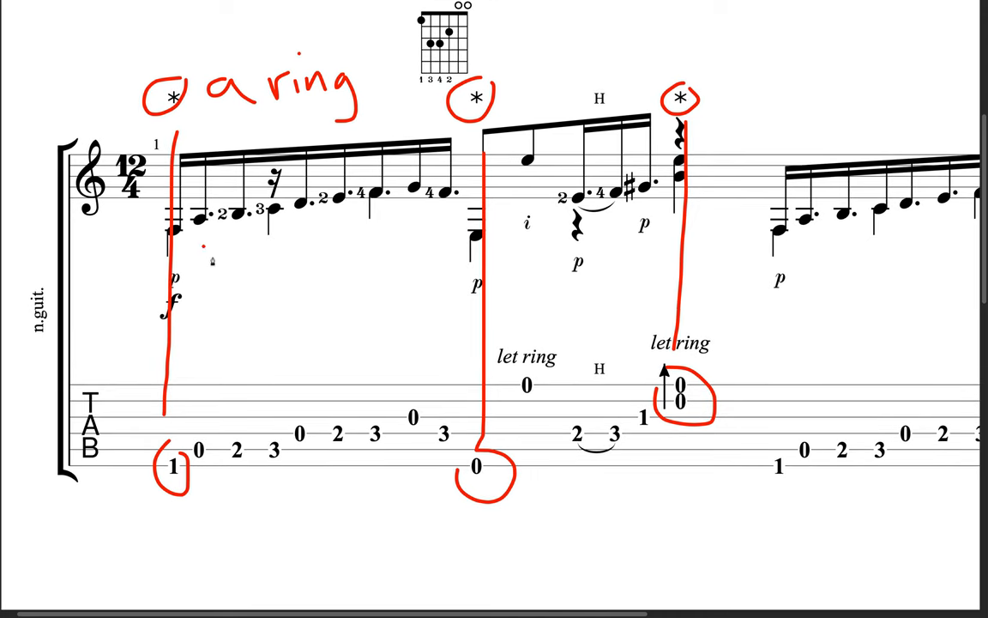
Step: Draw a red asterisk with an 'm' beside it under the first p marking
{"action": "left_click_drag", "start_coordinate": [202, 249], "coordinate": [240, 278]}
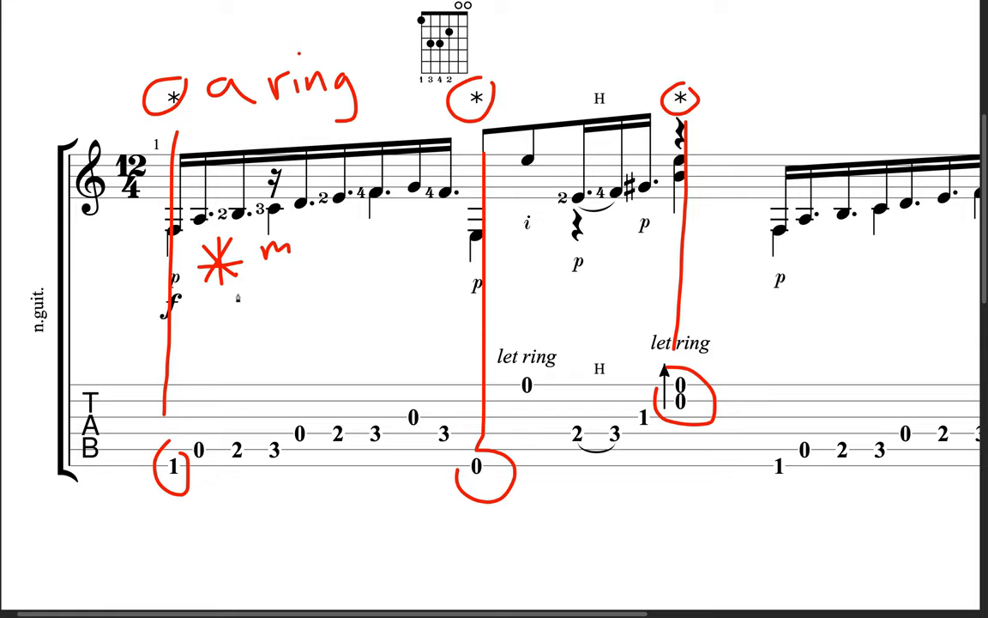
{"action": "mouse_move", "coordinate": [324, 290]}
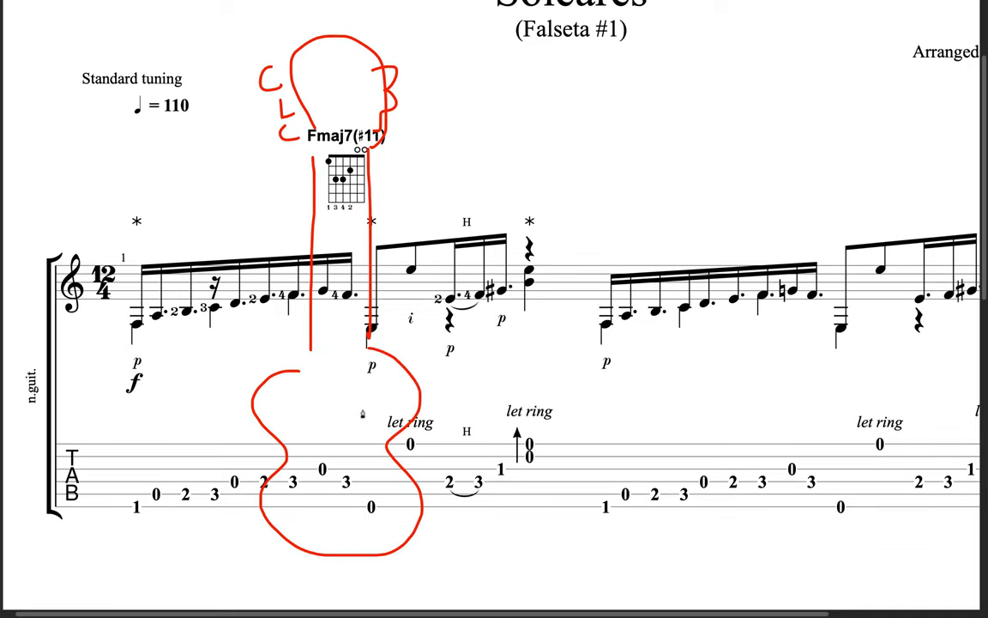
Step: Sketch a large red guitar outline across the chord box and first bar
{"action": "left_click_drag", "start_coordinate": [323, 420], "coordinate": [343, 480]}
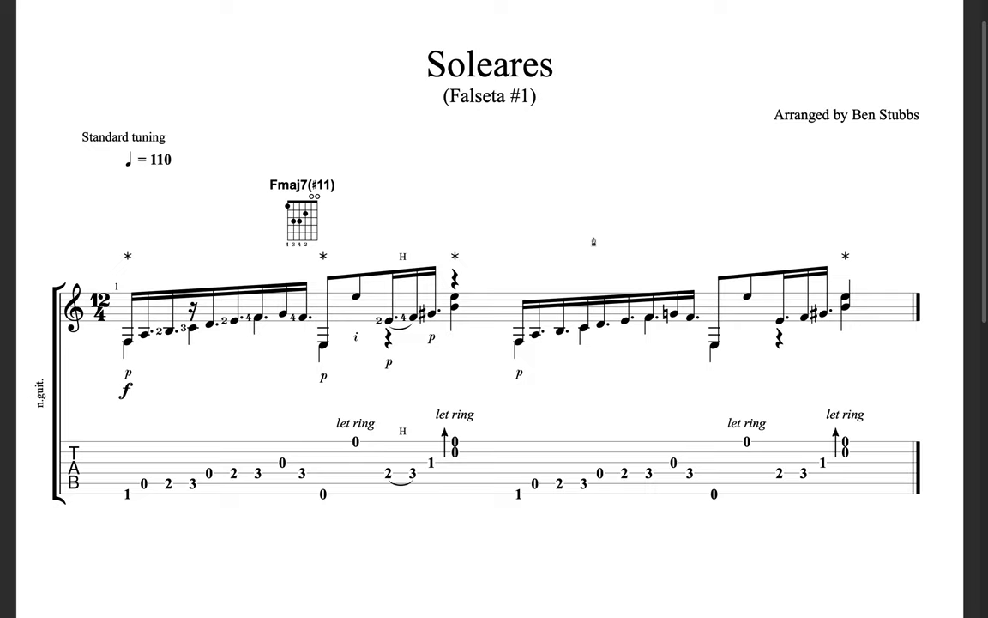
{"action": "mouse_move", "coordinate": [593, 237]}
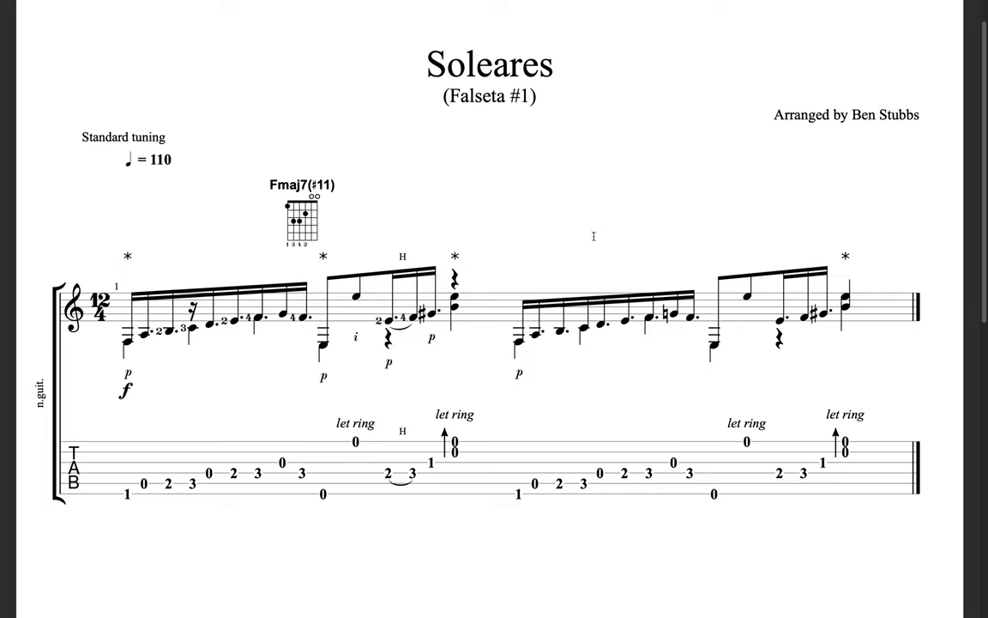